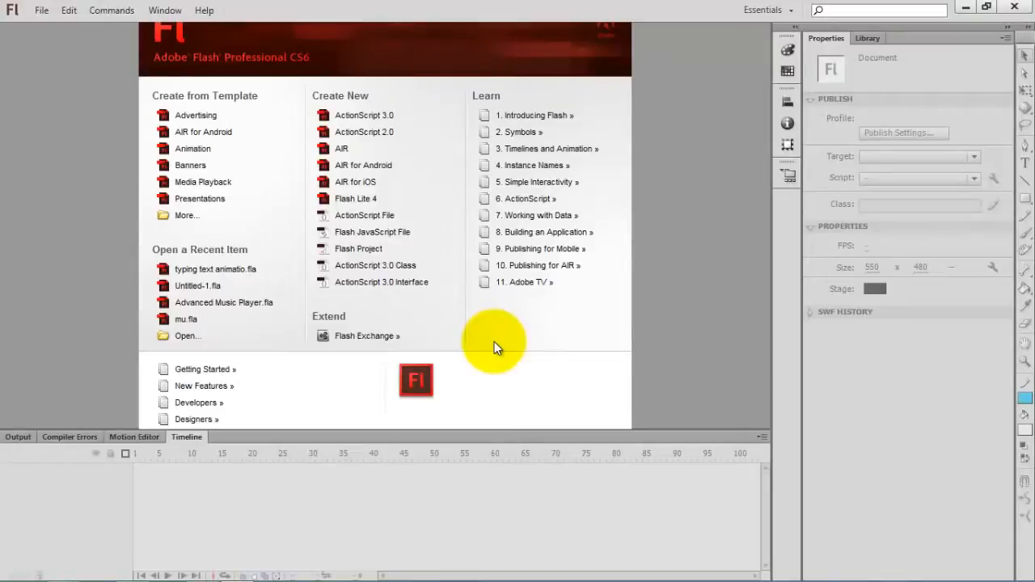
mouse_move(494, 331)
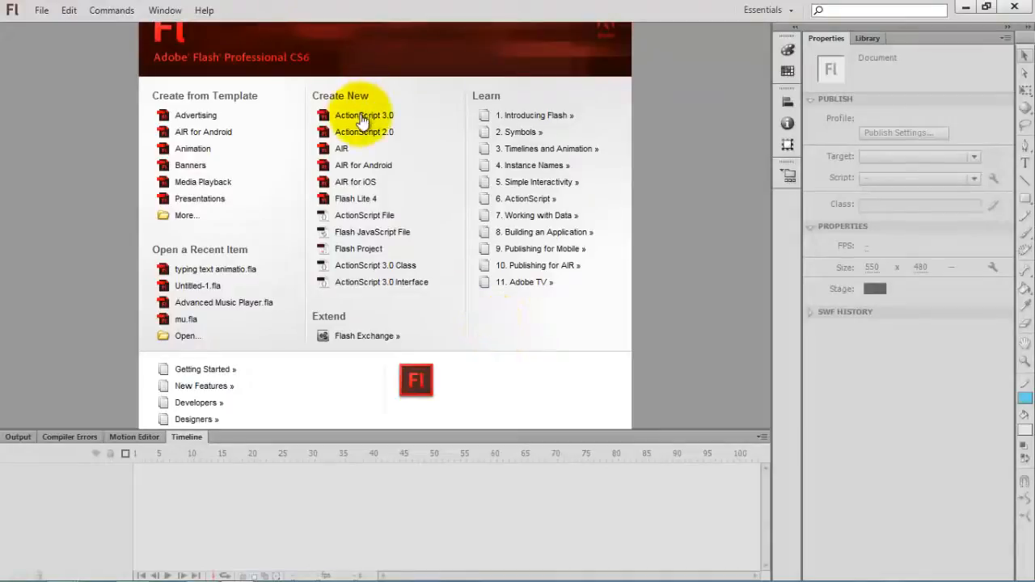
- Create a new blank ActionScript 3.0 document from the Welcome screen
left_click(362, 114)
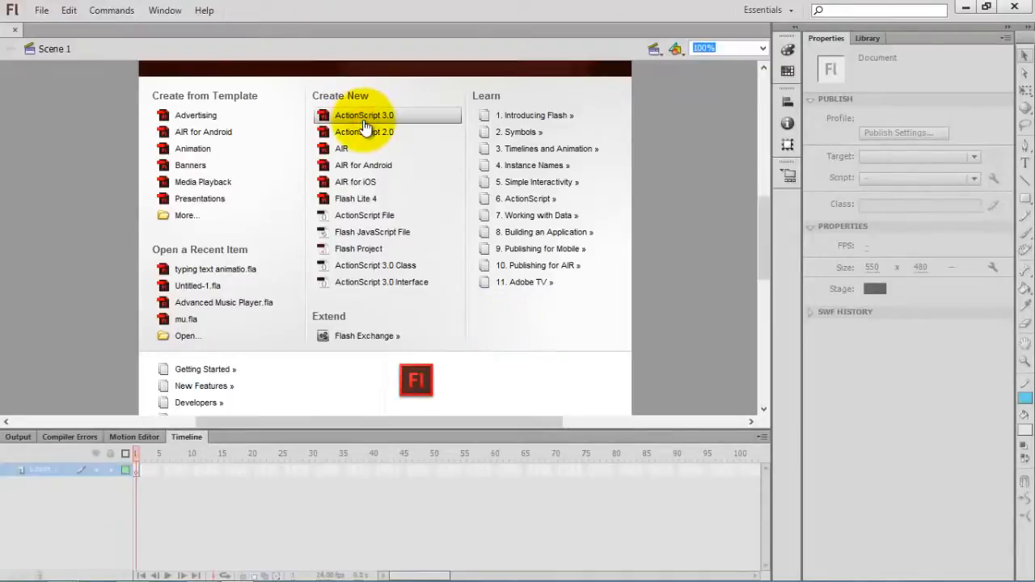
left_click(362, 115)
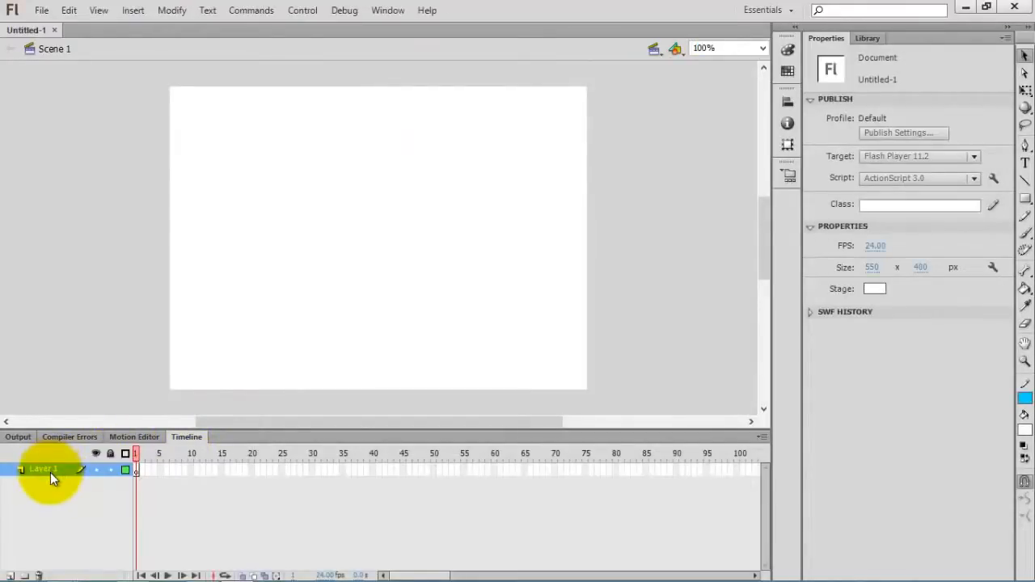
- Name the layer 'stuff' and draw a Dynamic Text field stretched to cover nearly the whole stage
double_click(42, 469)
type("stuff")
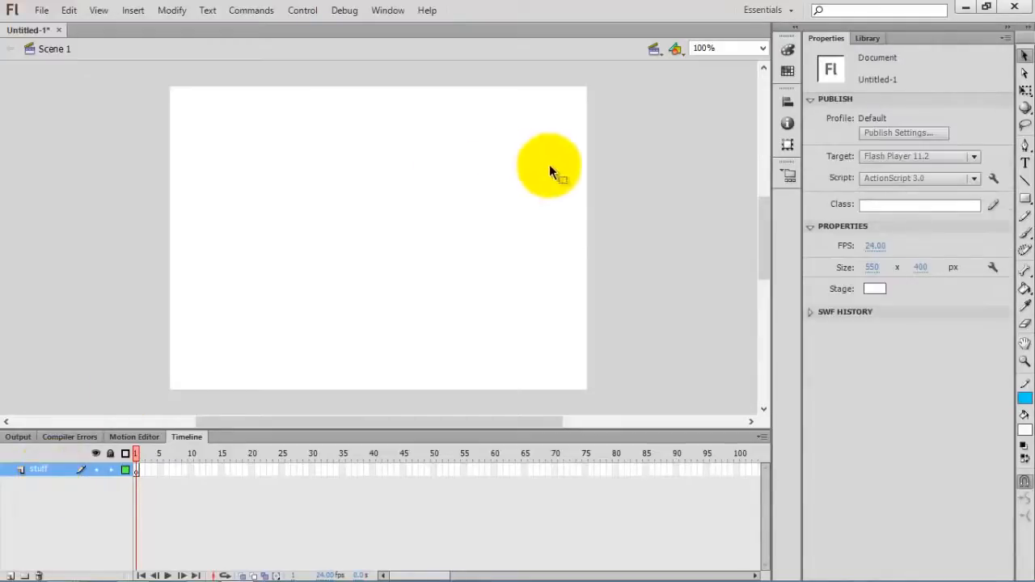
left_click_drag(550, 165, 682, 235)
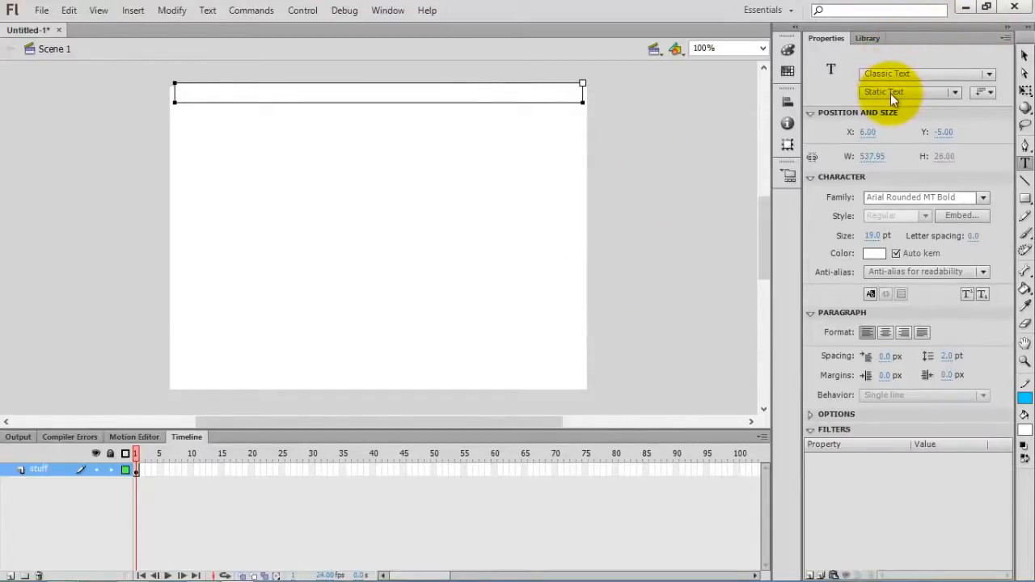
left_click(905, 90)
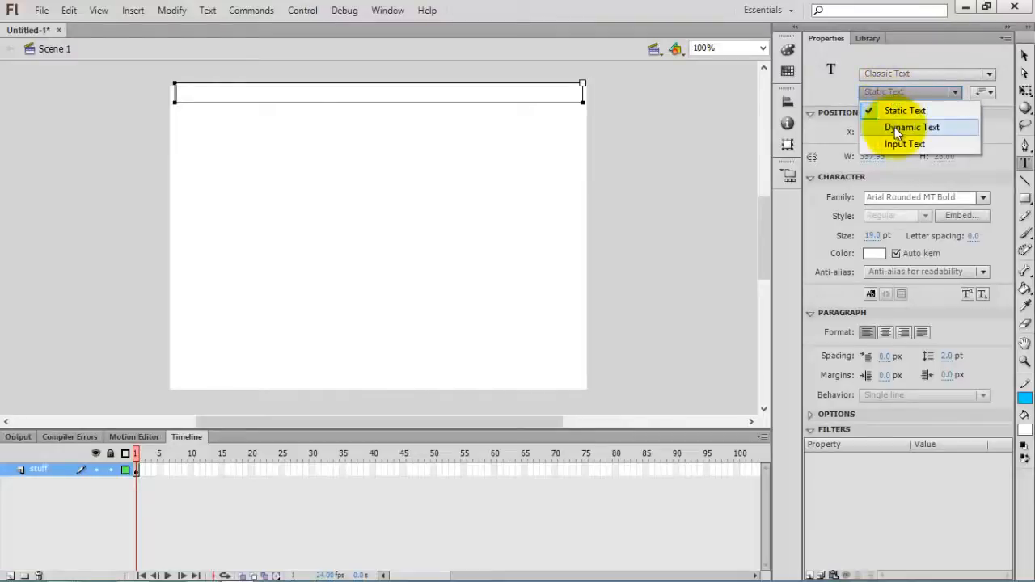
left_click(912, 126)
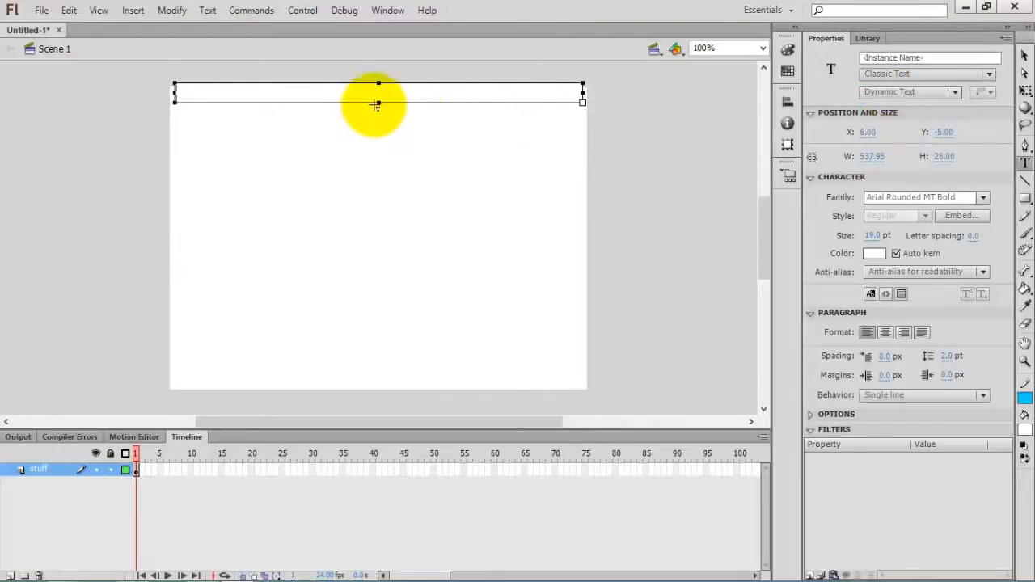
left_click_drag(379, 104, 420, 384)
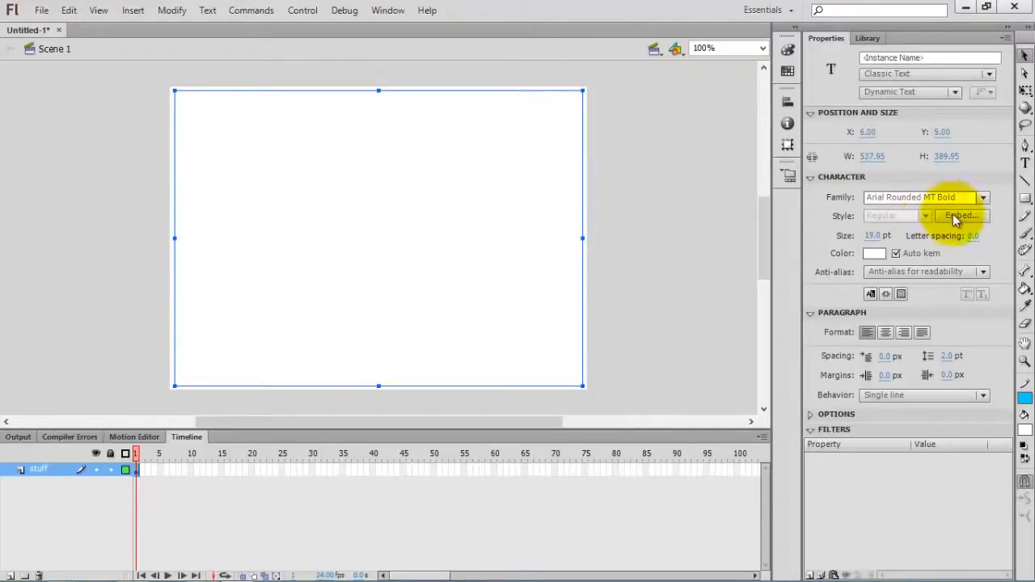
left_click(961, 215)
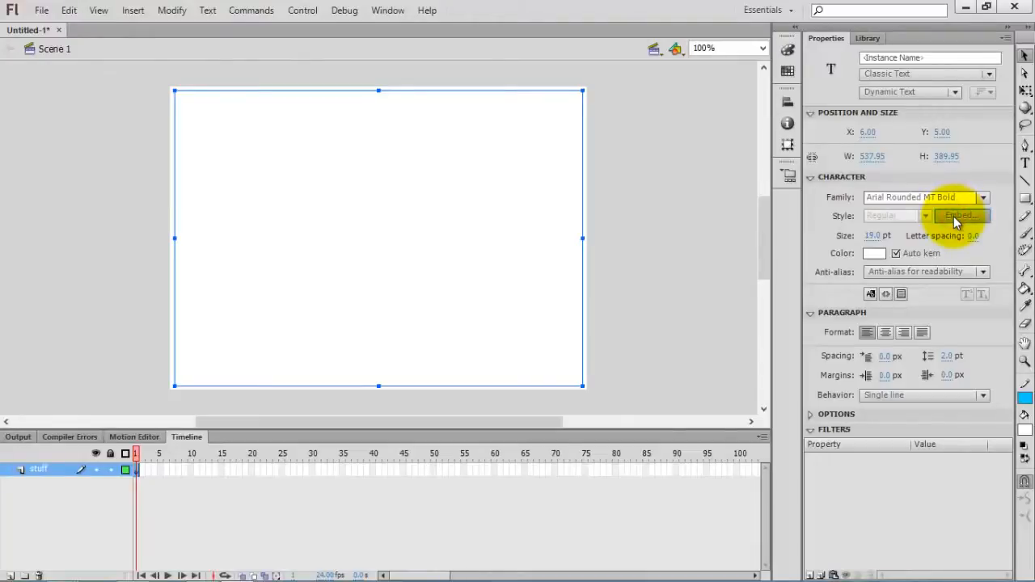
- Embed Uppercase, Lowercase, Numerals and Punctuation glyphs for the text field's font
left_click(960, 215)
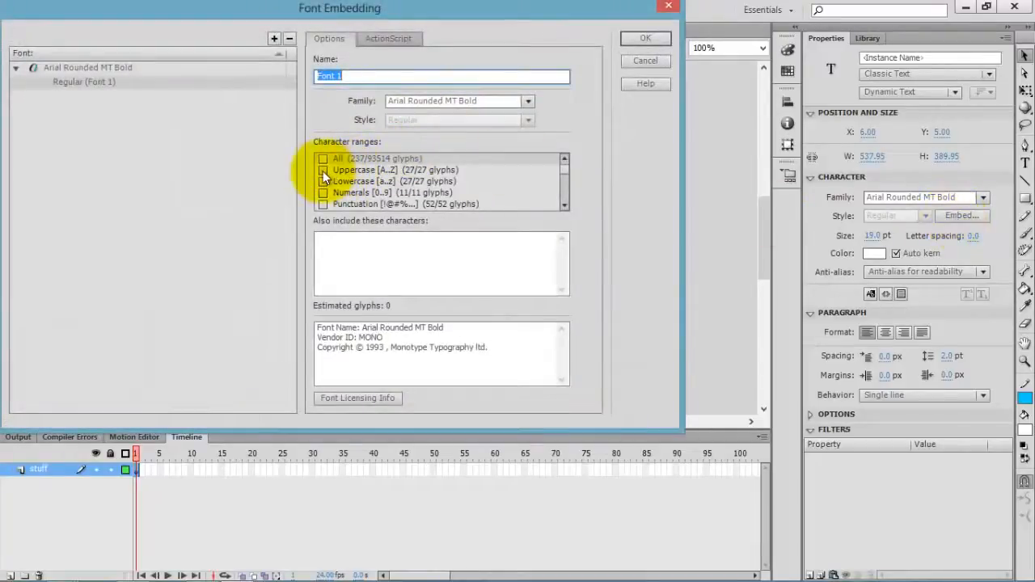
left_click(324, 158)
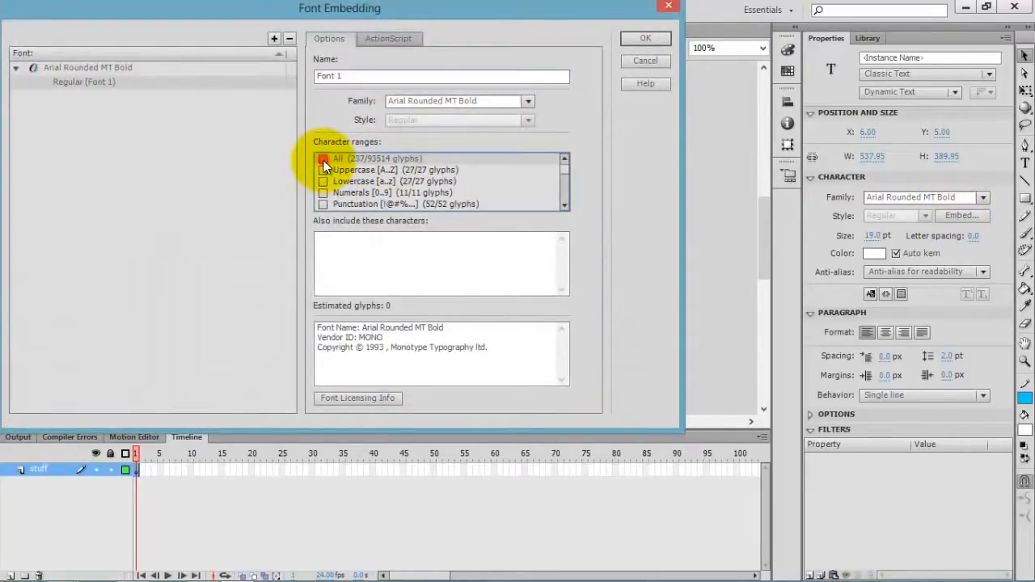
left_click(324, 170)
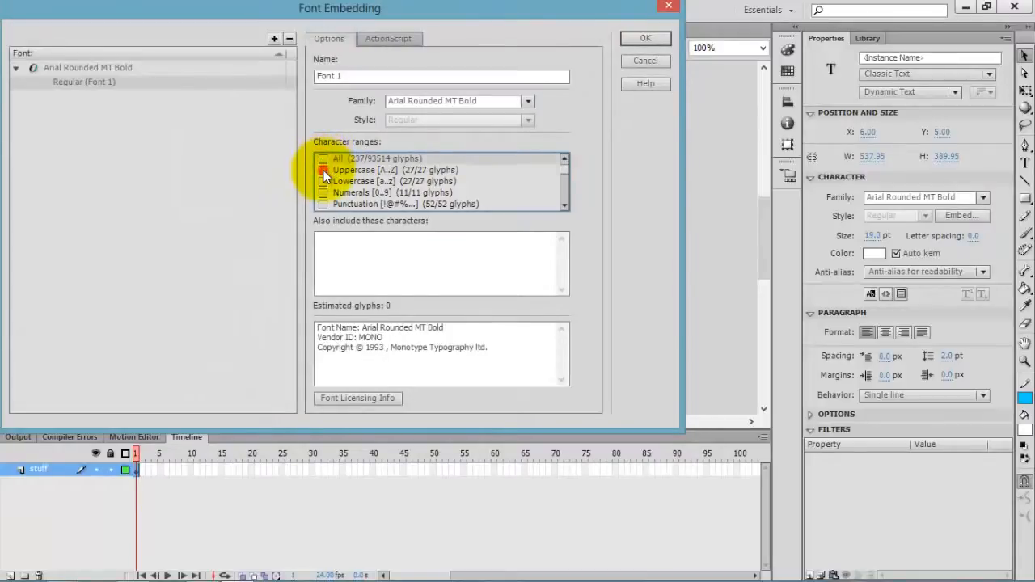
left_click(324, 181)
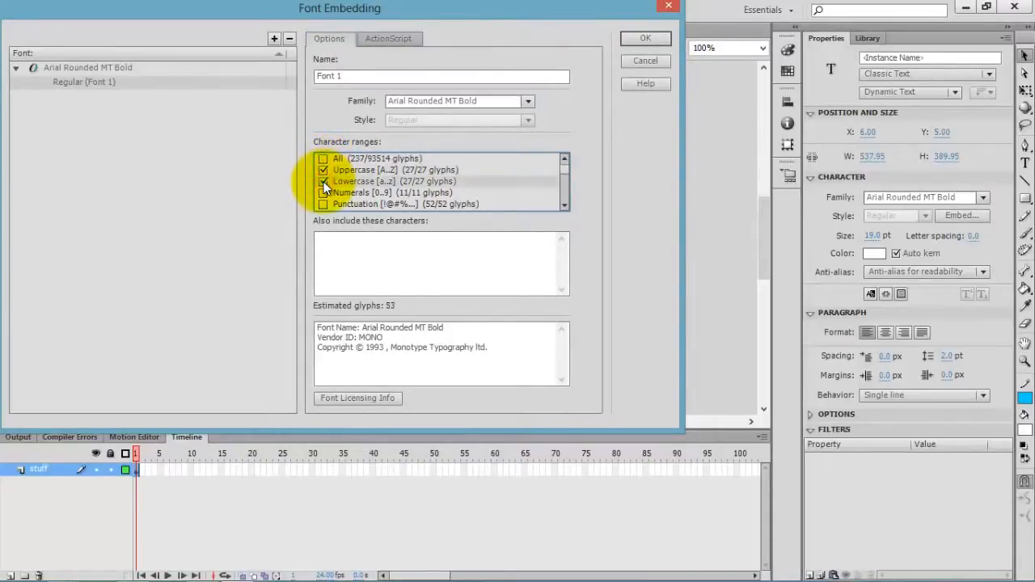
left_click(323, 193)
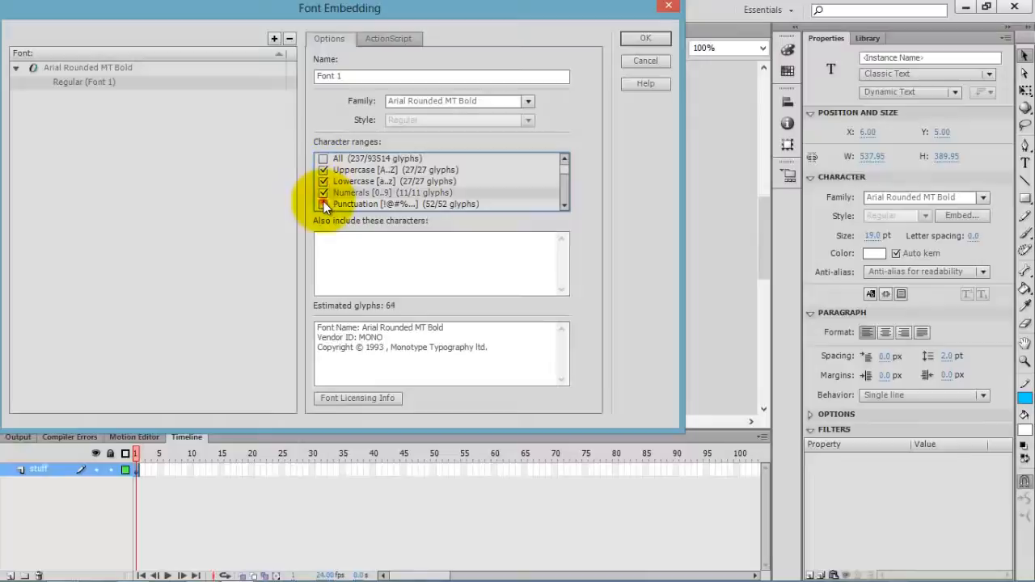
left_click(323, 204)
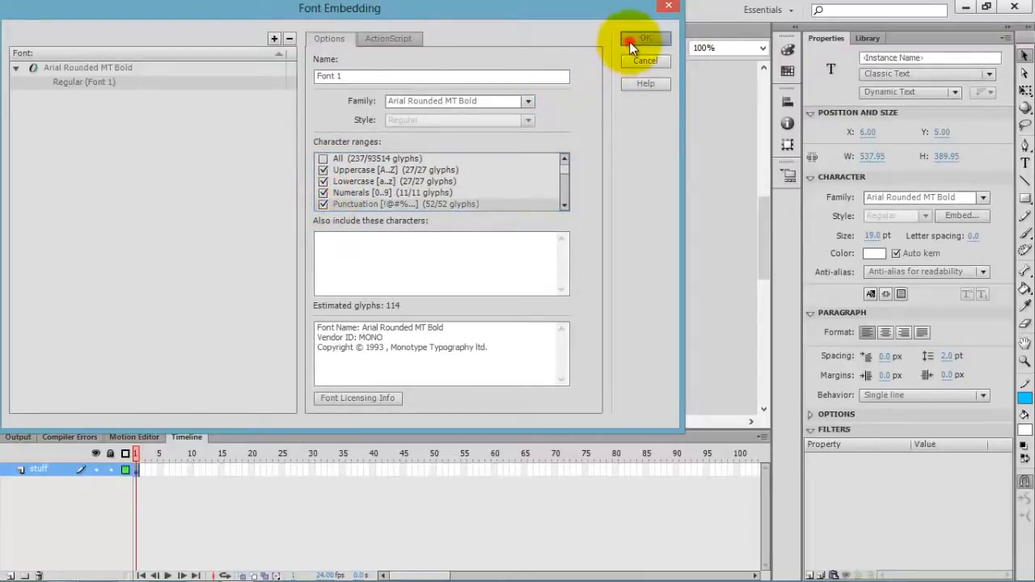
left_click(644, 39)
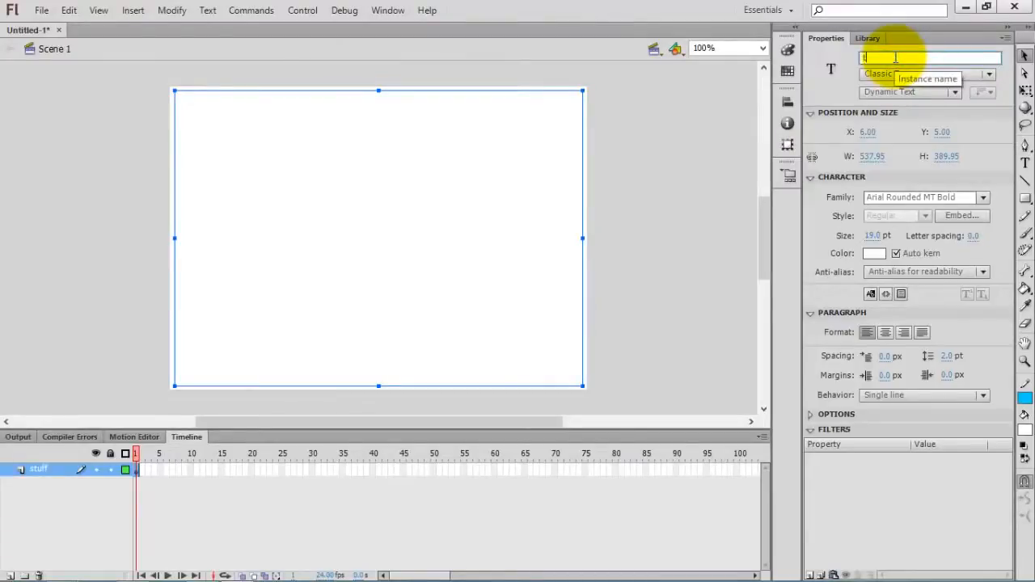
- Name the text field instance 'txtAnimation' and open the AS3.0 layer's frame script in Actions
type("txtAnim")
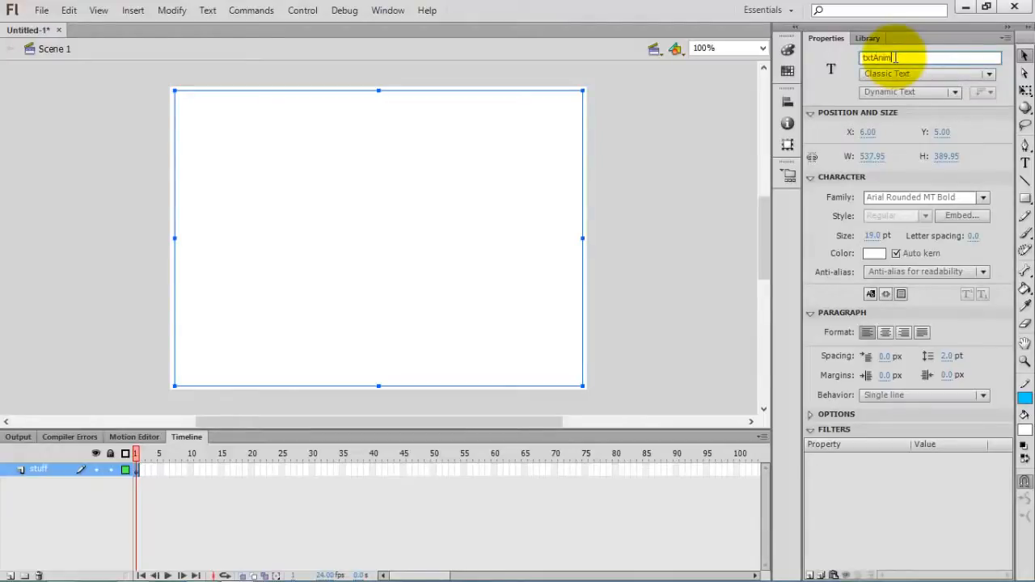
type("ation")
type("AS3.0")
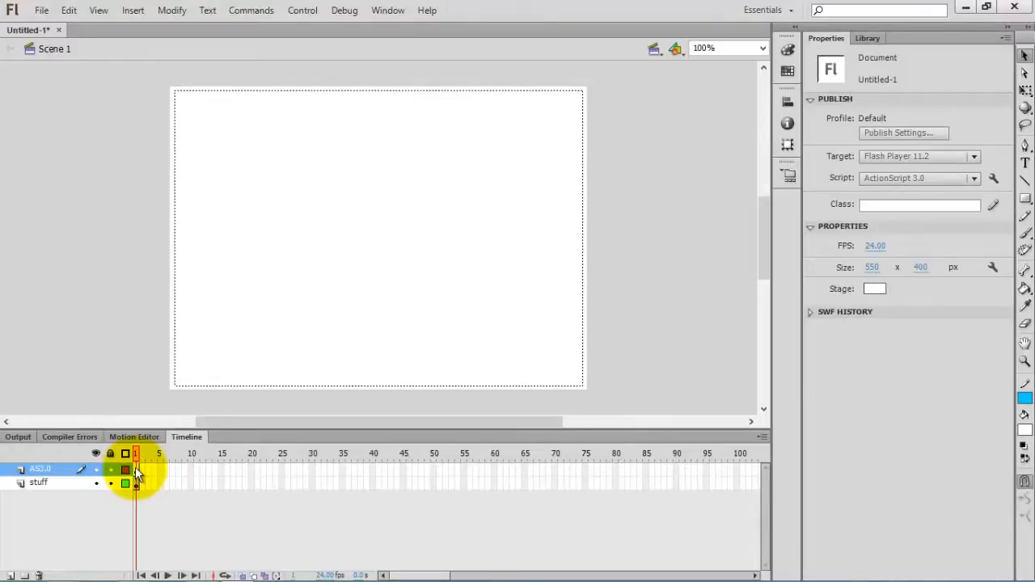
right_click(136, 469)
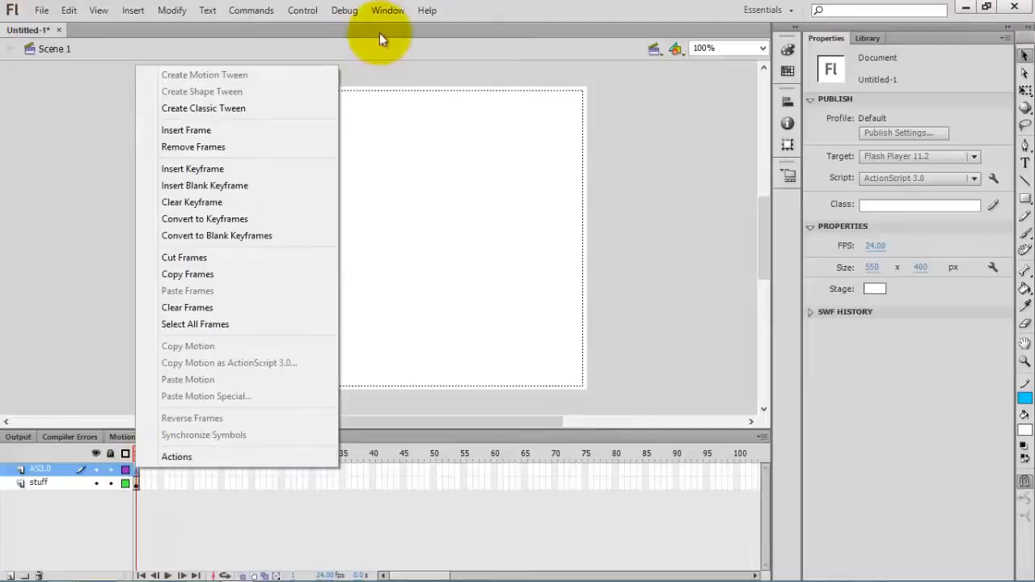
left_click(388, 10)
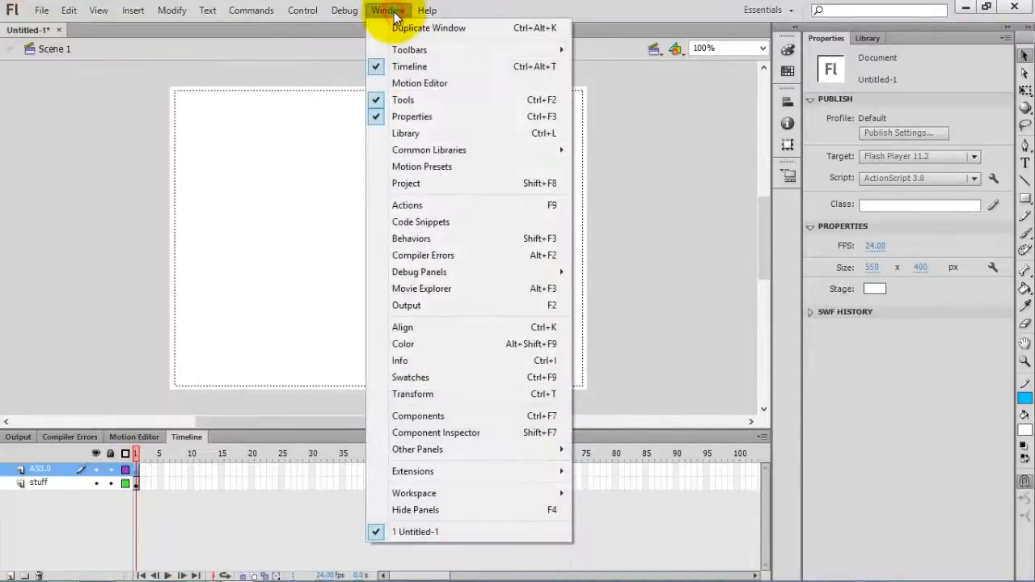
left_click(408, 204)
type("var s")
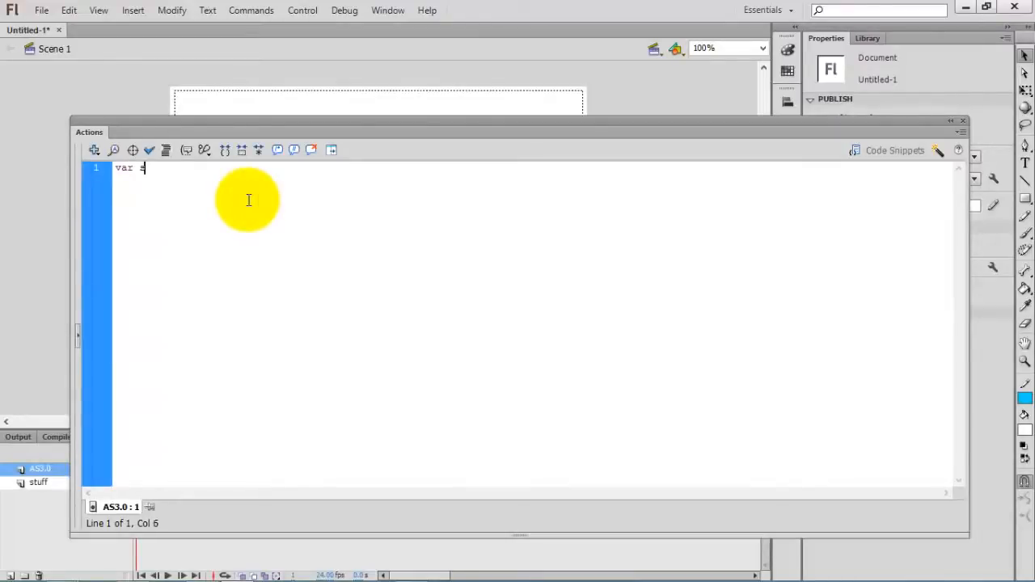
- Declare var str:String with the psalm text and var arr:Array = str.split("")
type("tr:Str")
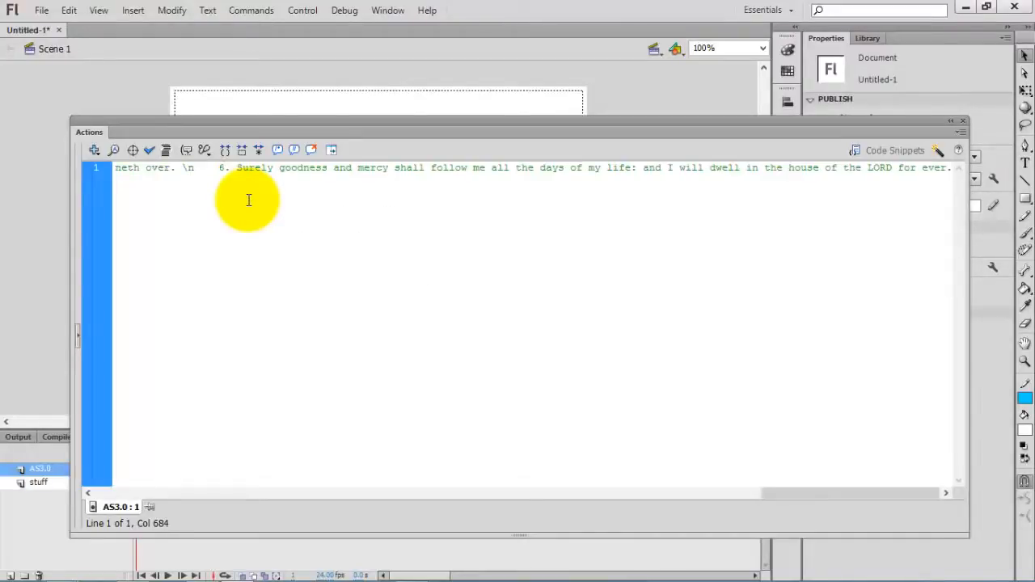
type("\"")
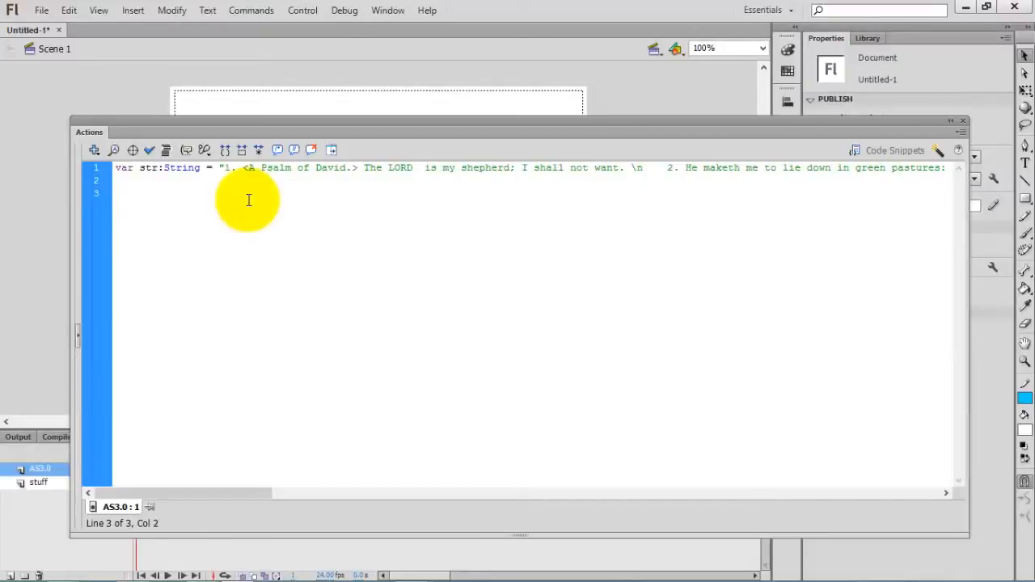
type("var arr:A")
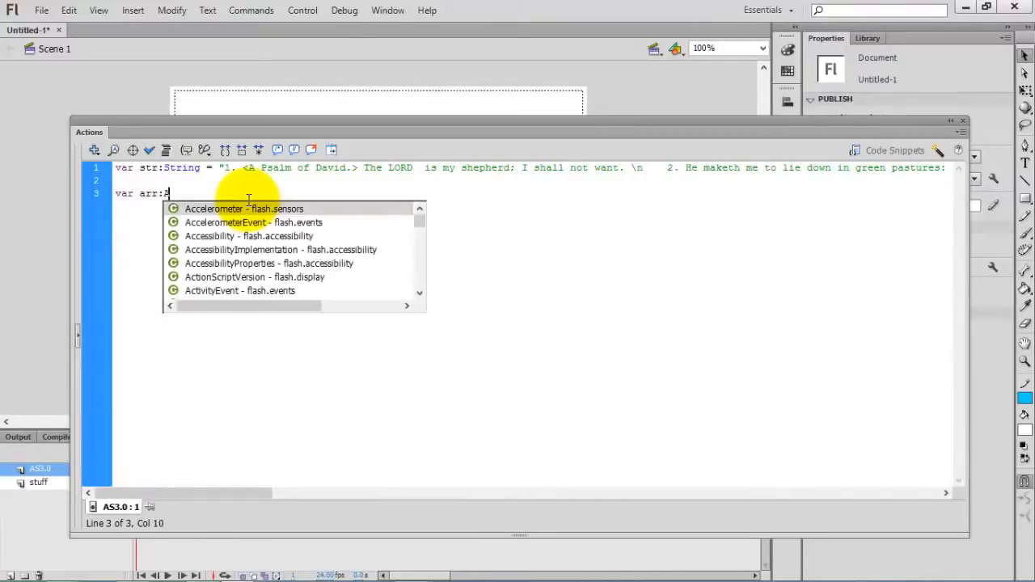
type("rray =")
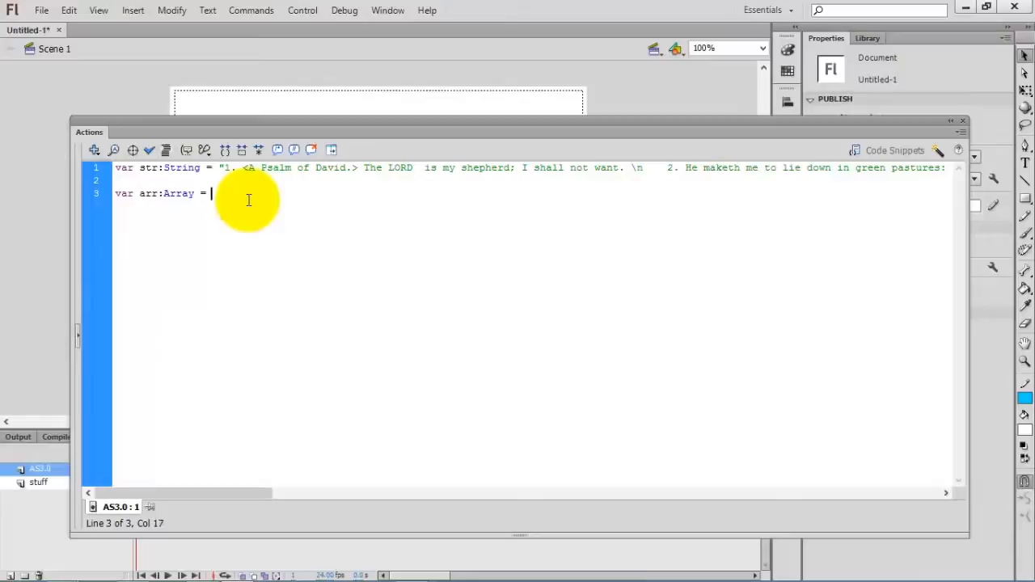
type("str.spl")
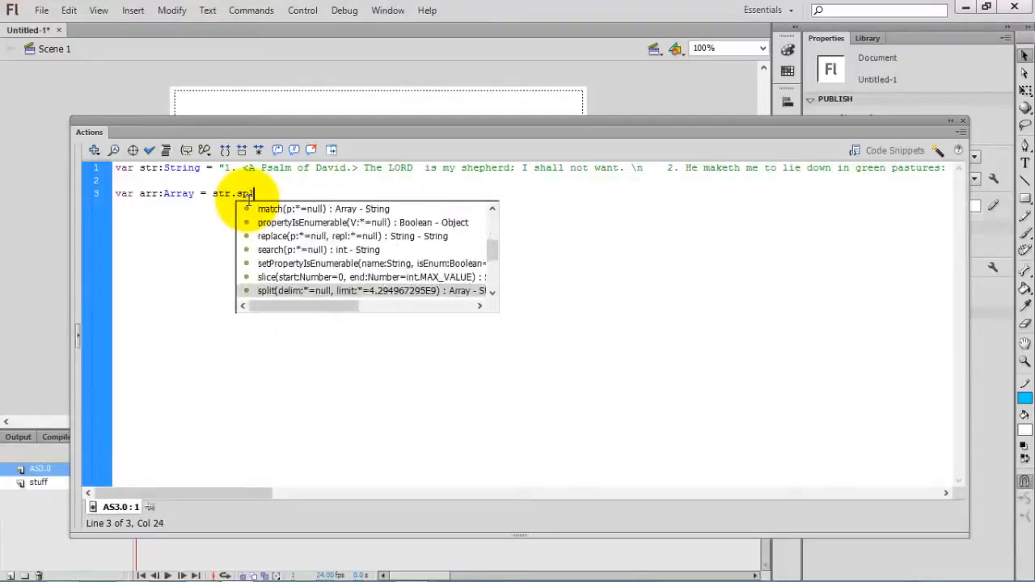
type("lit(\"\");")
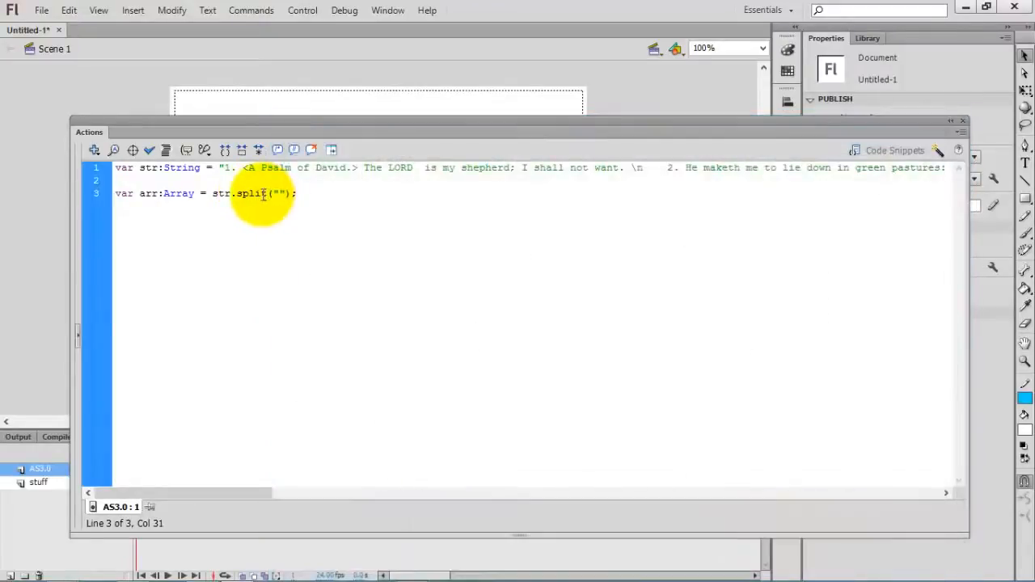
double_click(250, 194)
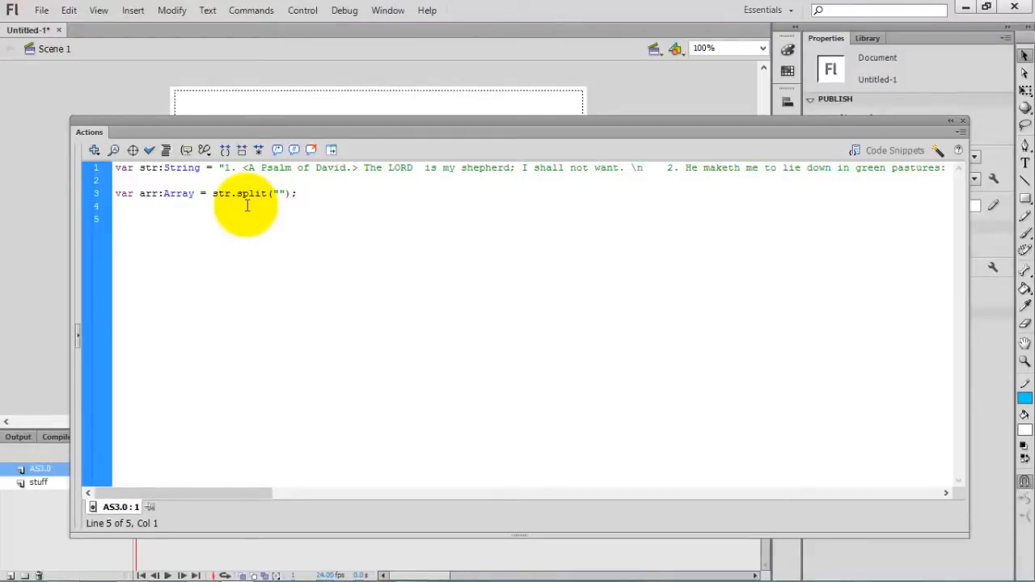
- Declare var myTimer:Timer = new Timer(100); with flash.utils.Timer imported
type("var n")
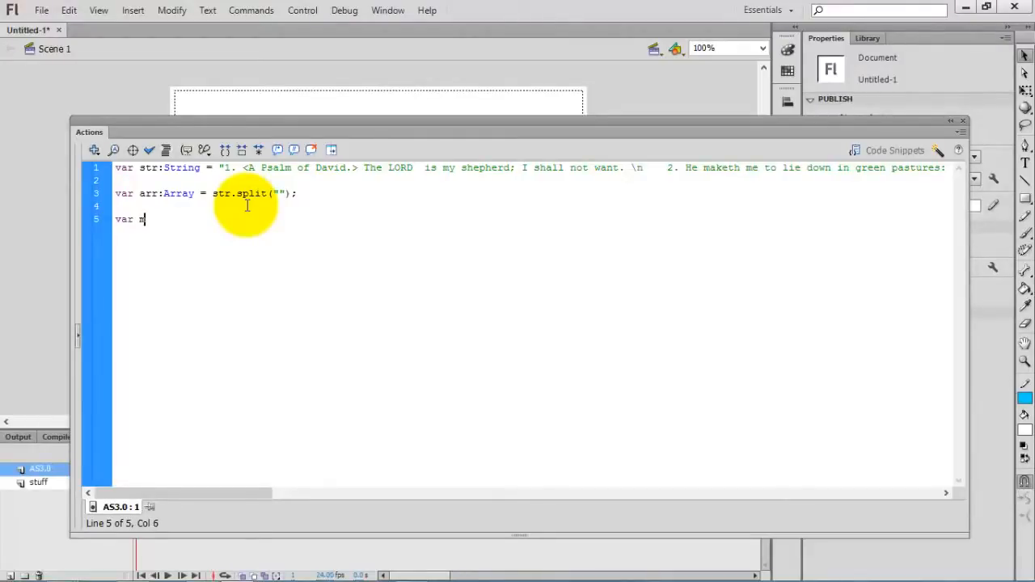
type("yTimer:Timer")
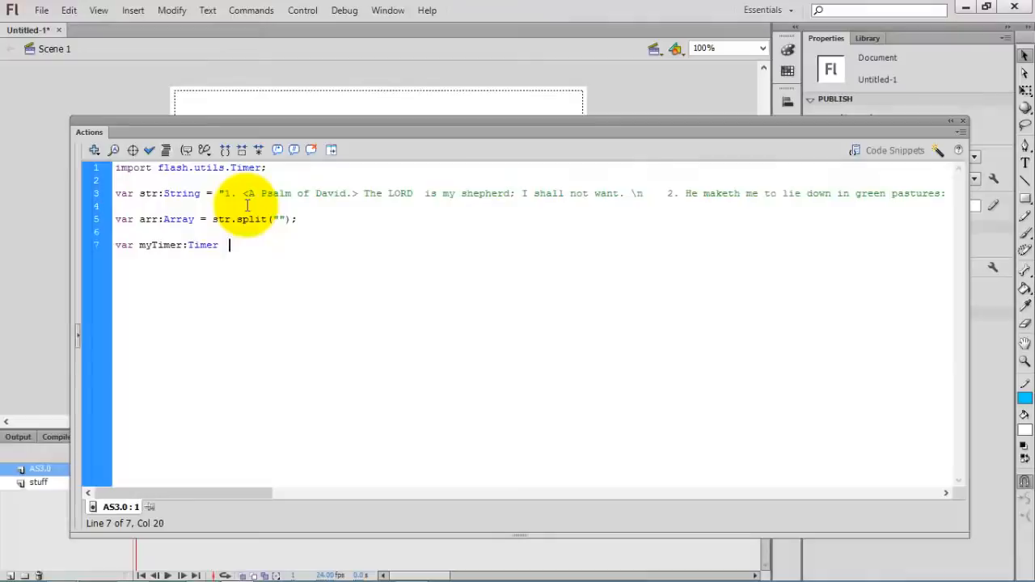
type("new")
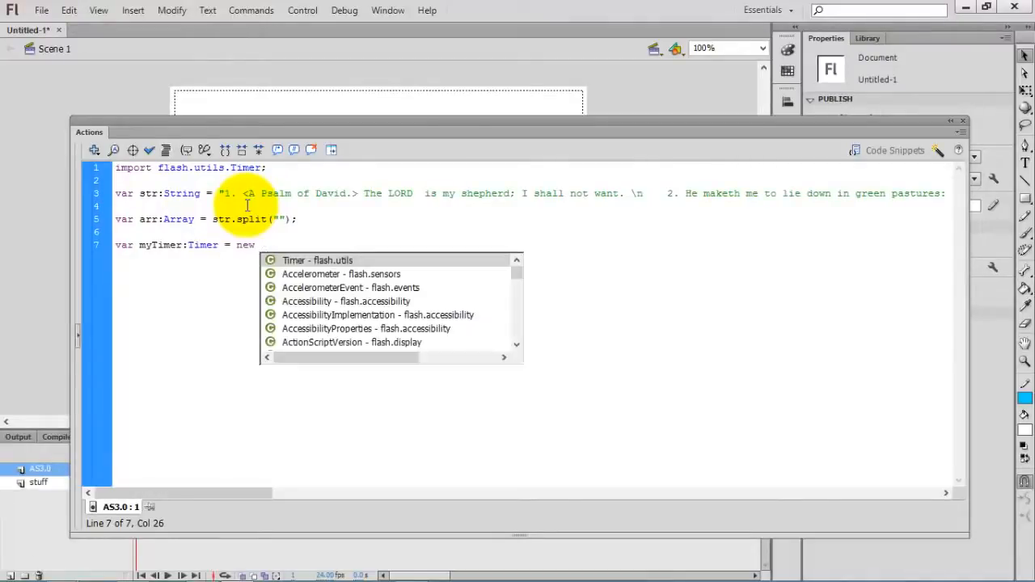
type("Timer(")
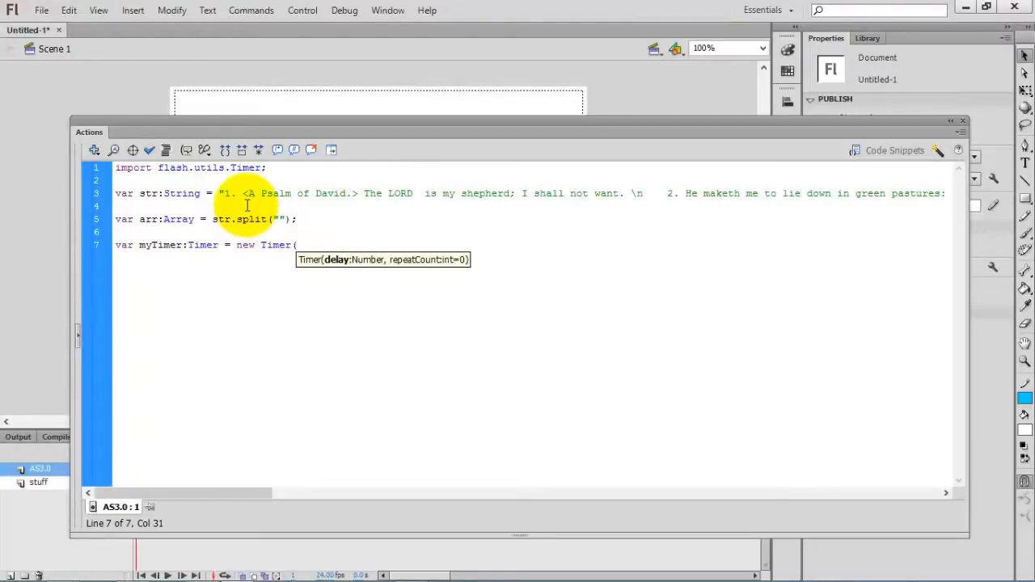
type("100)")
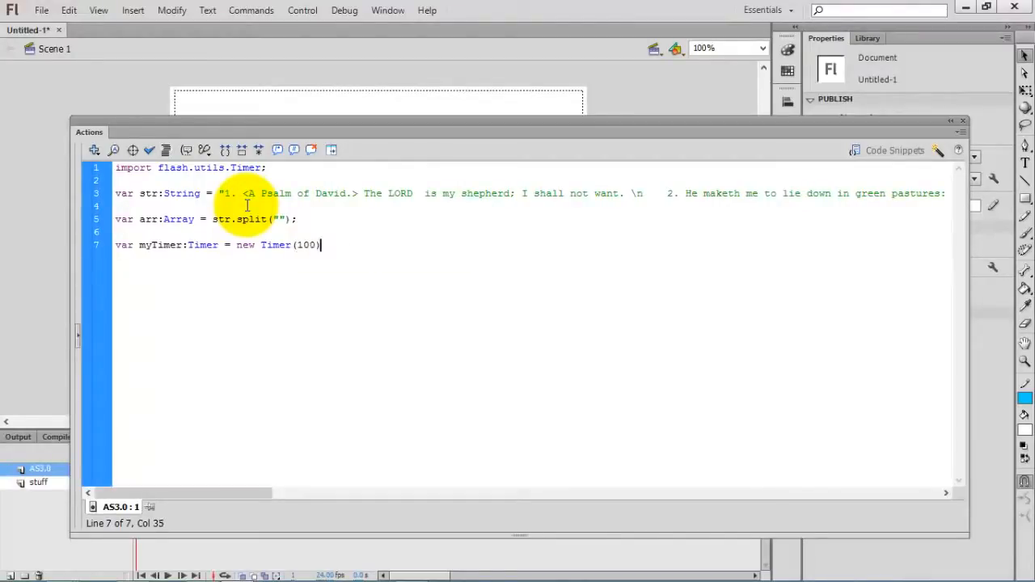
type(";")
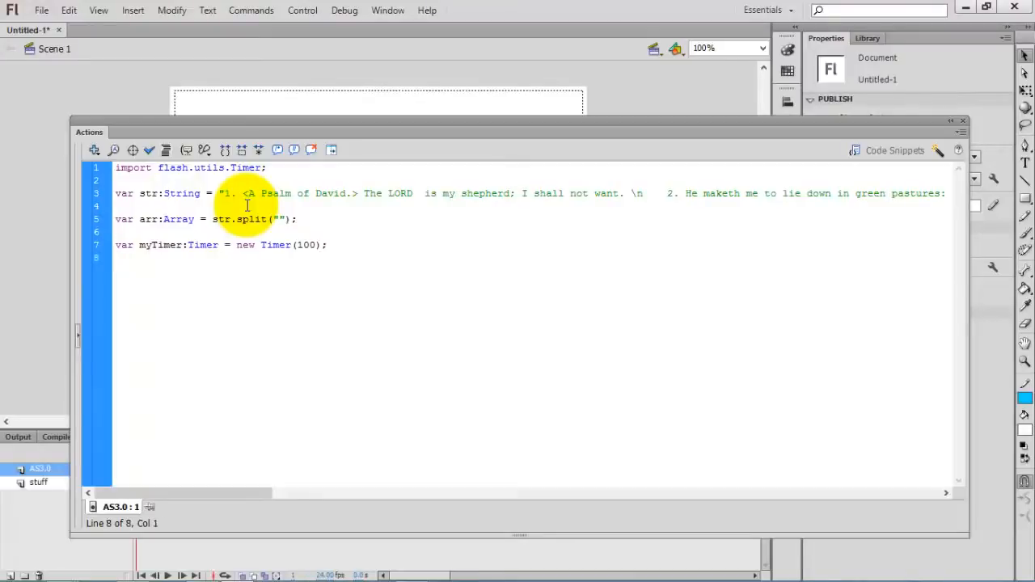
- Add myTimer.addEventListener(TimerEvent.TIMER, onTick);
type("myTime")
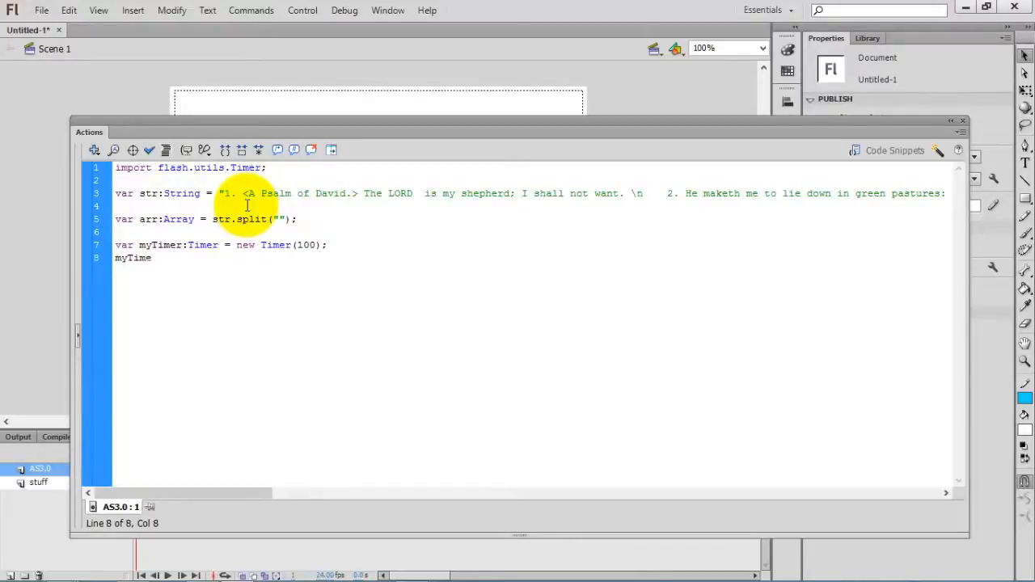
type(".addEventListener(")
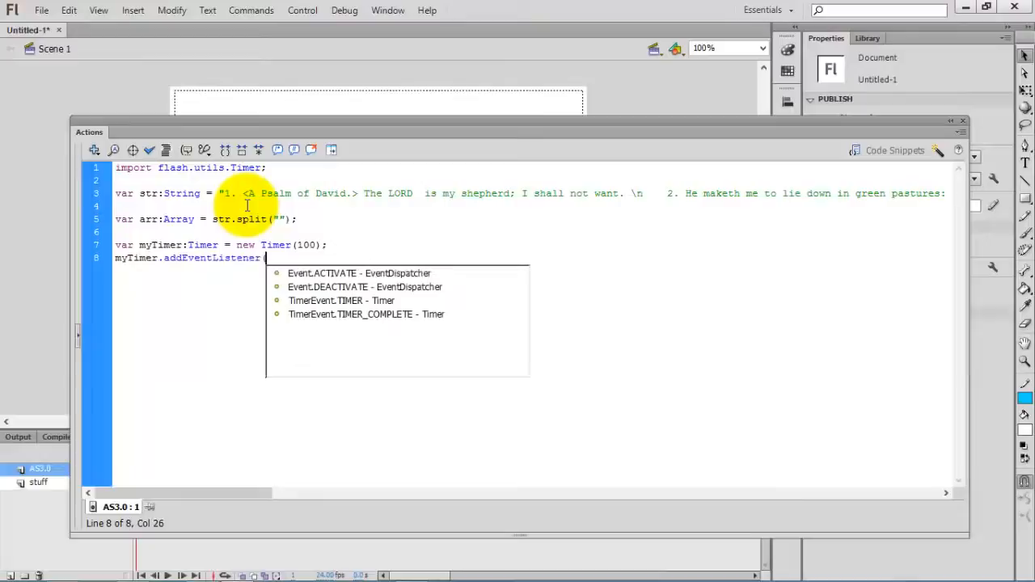
type("(TimerEvent.TIMER")
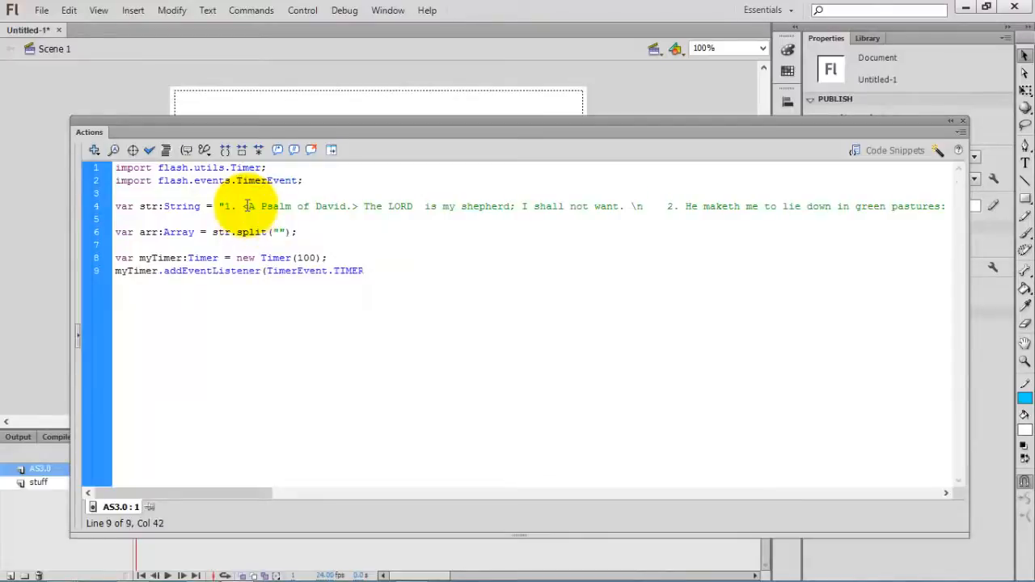
type(", o")
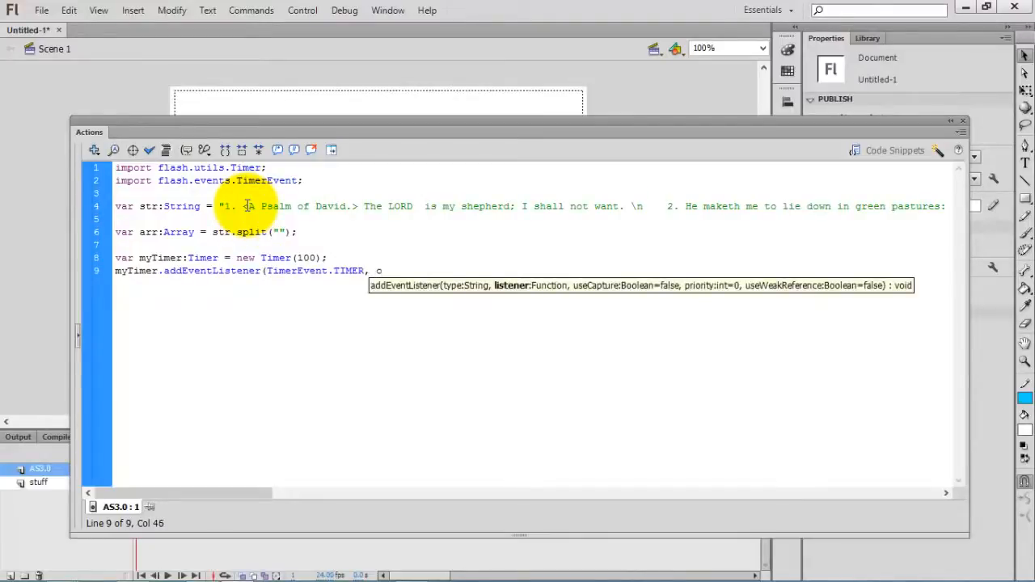
type("nTick);")
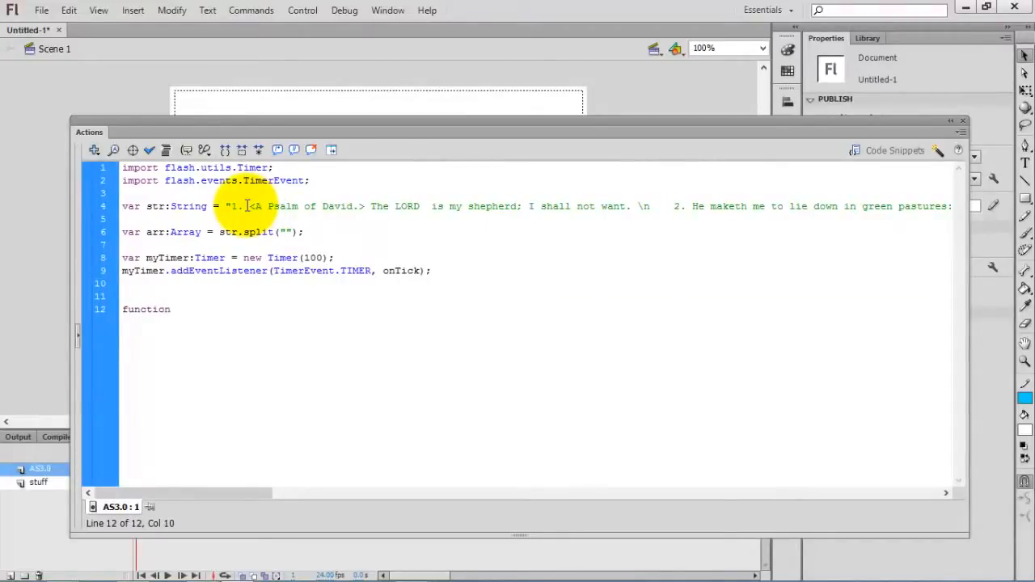
- Begin the handler 'function onTick(e:TimerEvent):void{'
type("onTick")
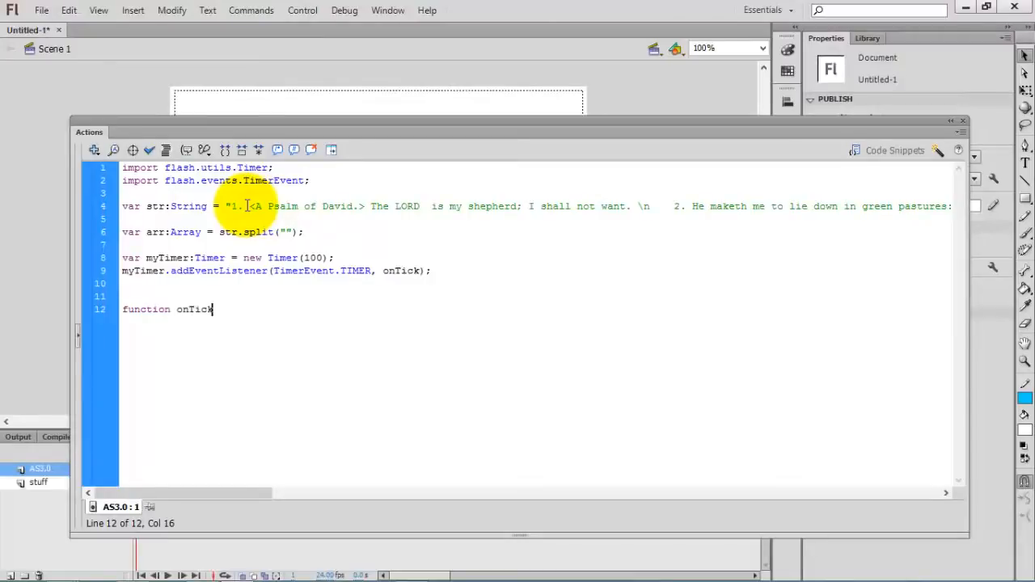
type("(e:T")
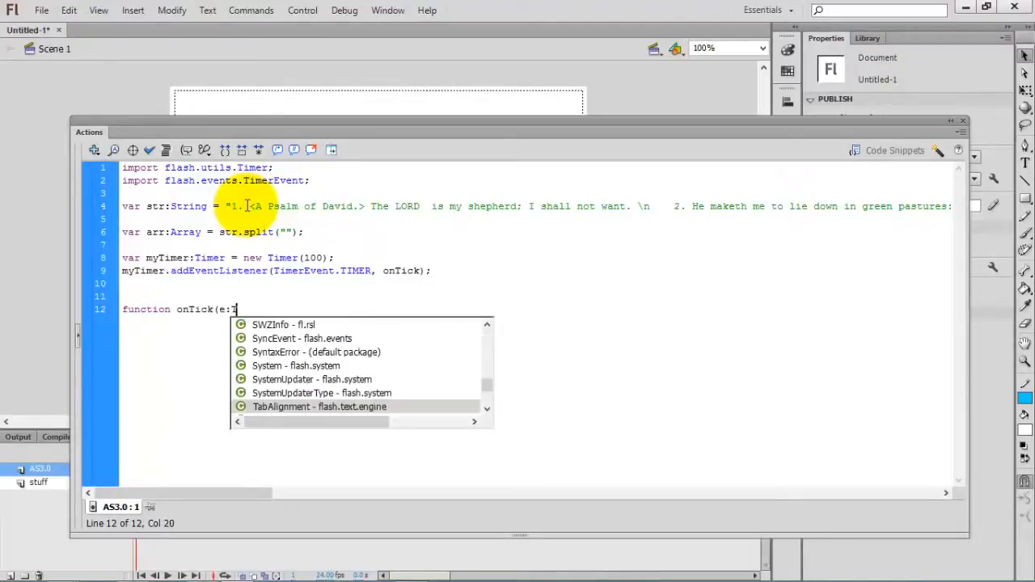
type("imerEvent")
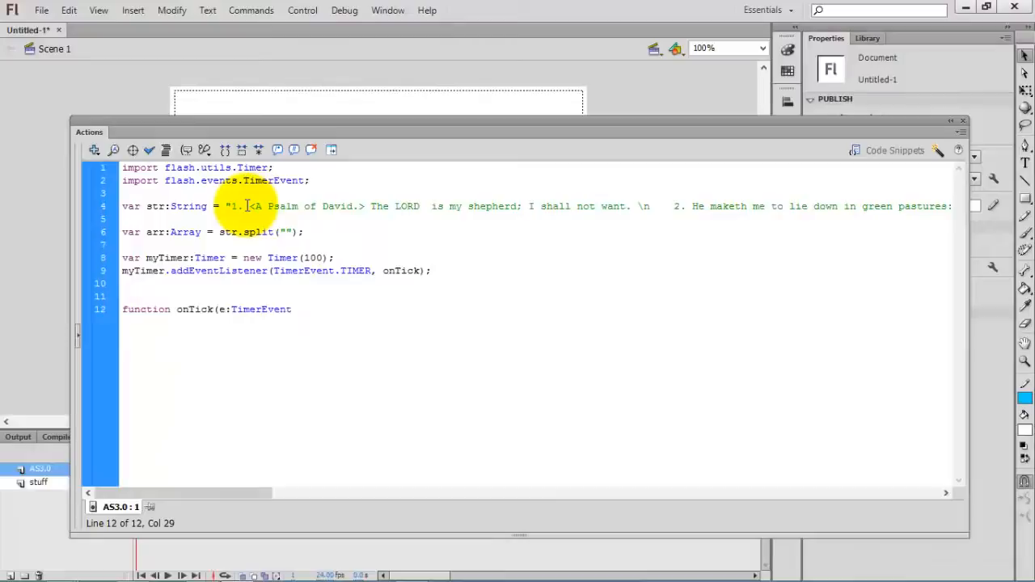
type(":void{")
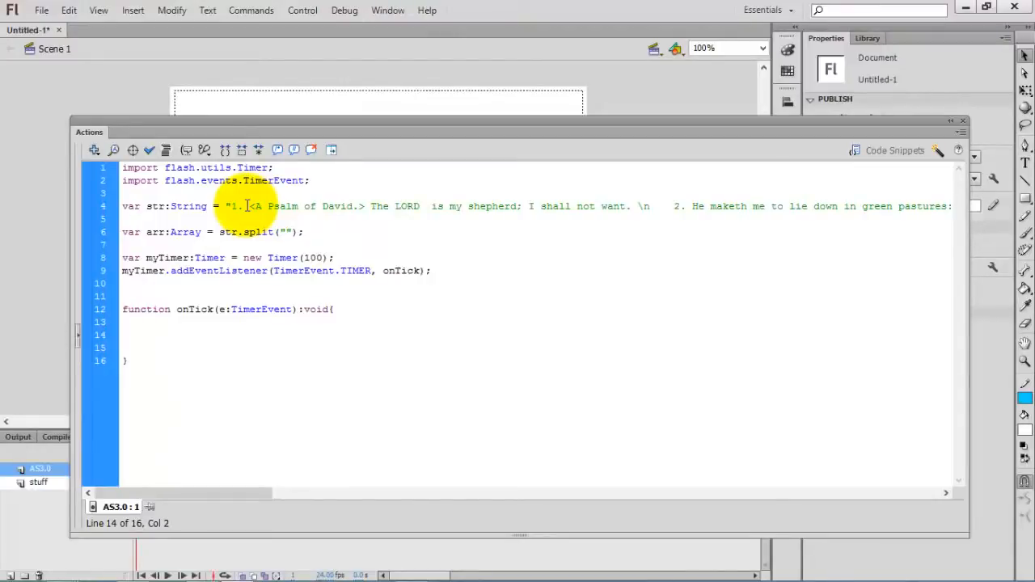
- Start an if(arr.length > 0){ block inside the onTick function body
left_click(146, 335)
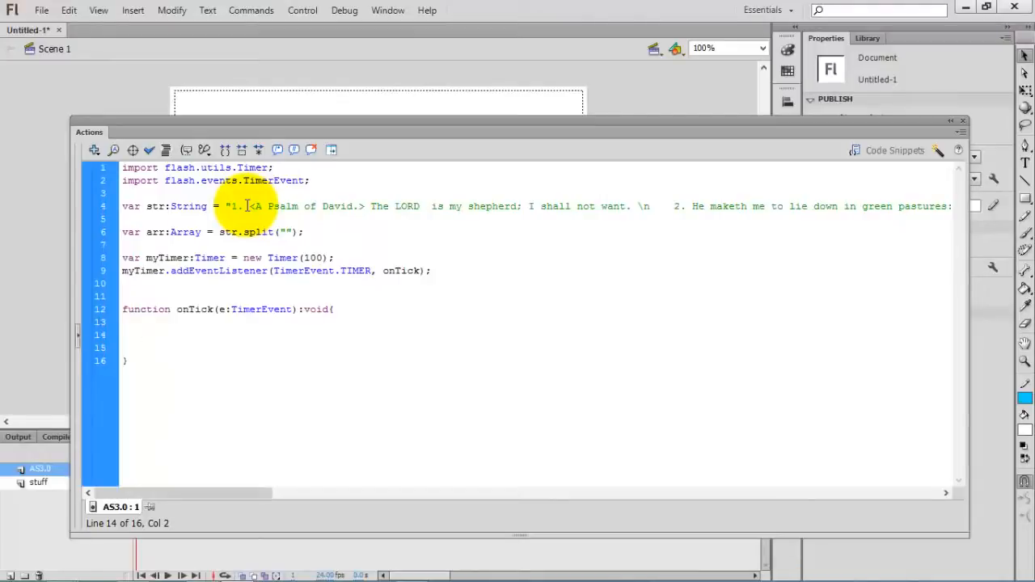
type("if (")
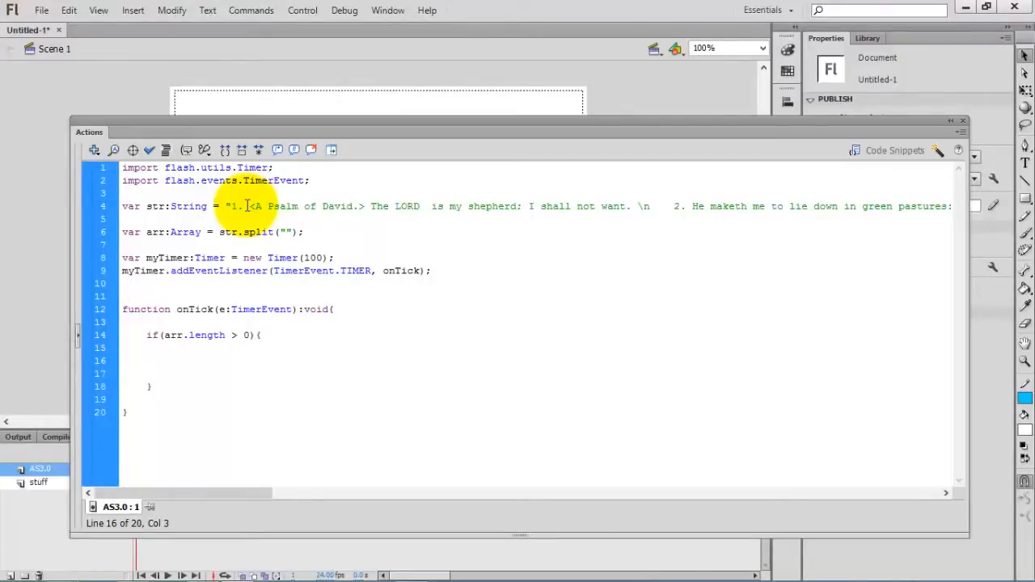
left_click(170, 361)
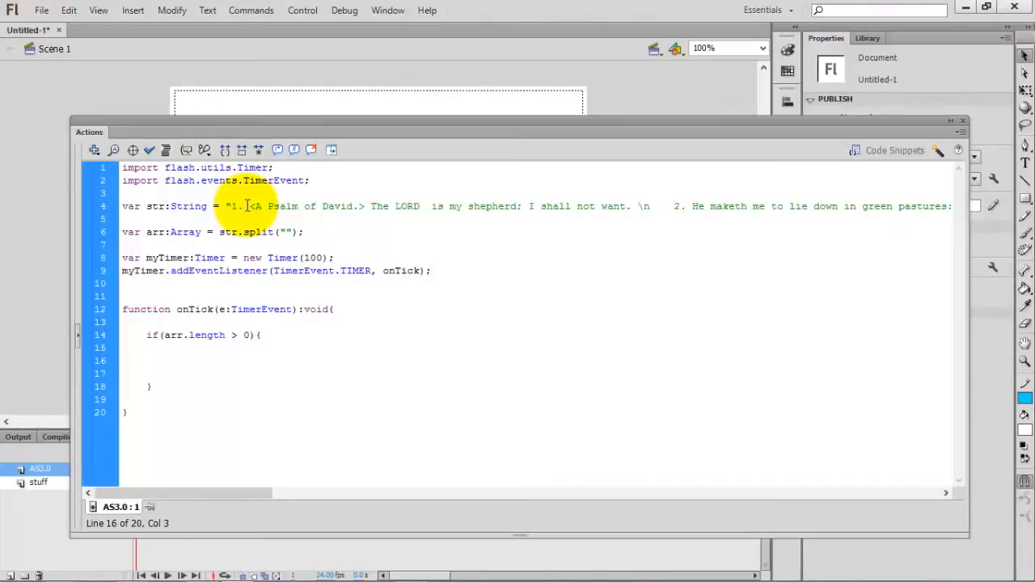
left_click(170, 362)
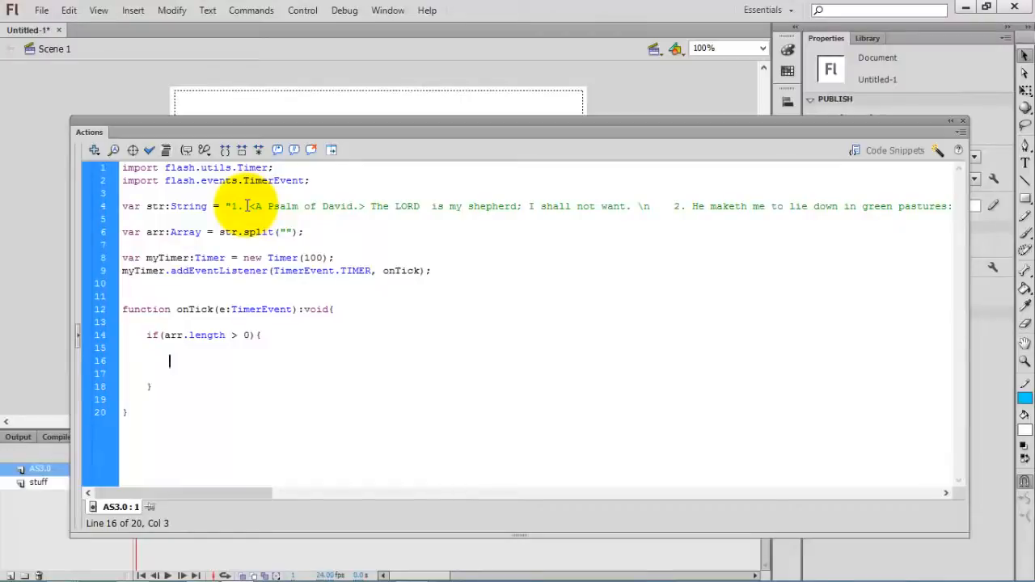
type("{")
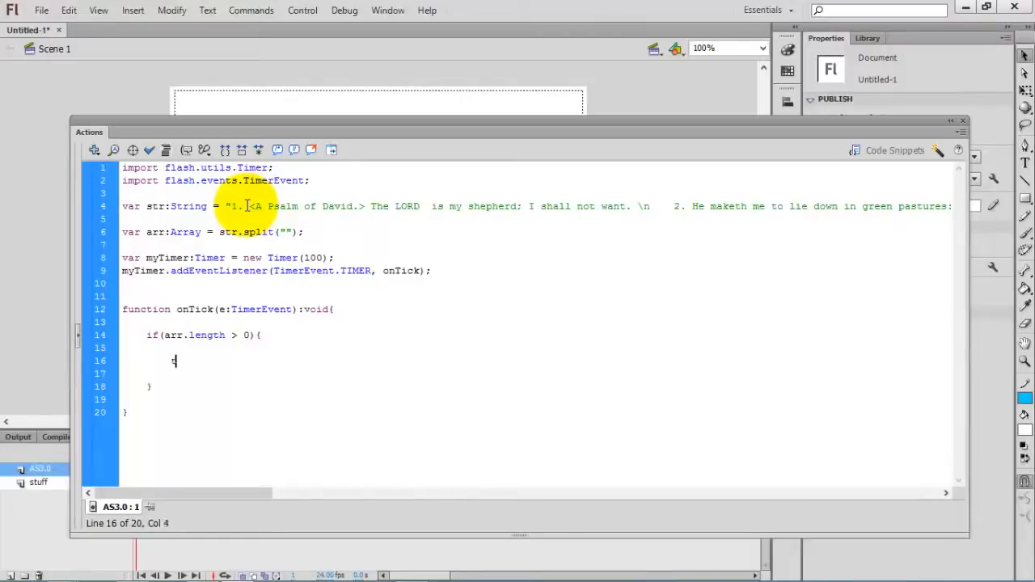
- Write txtAnimation.appendText(arr.shift()); inside the if block
type("txtAnimation")
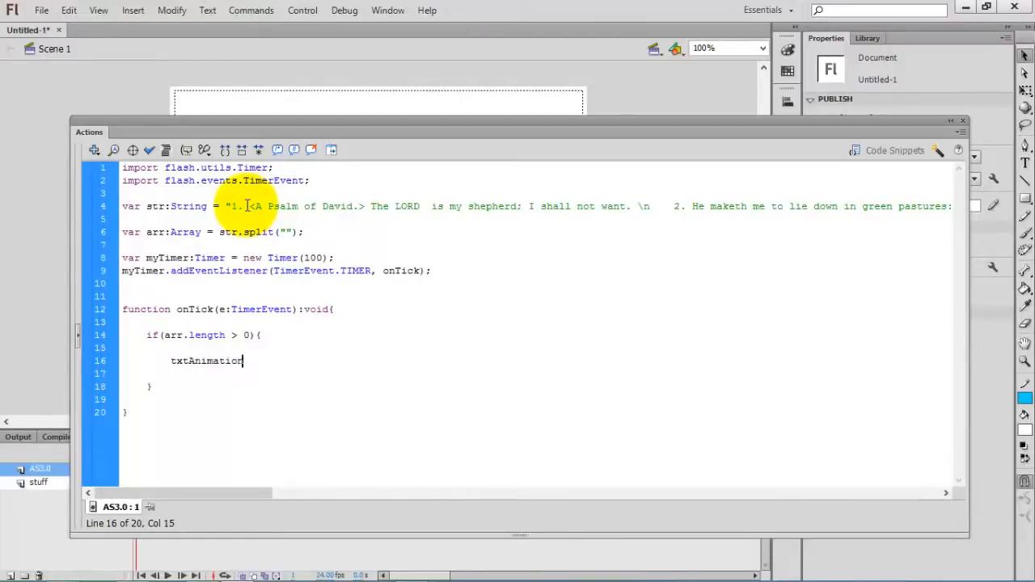
type(".")
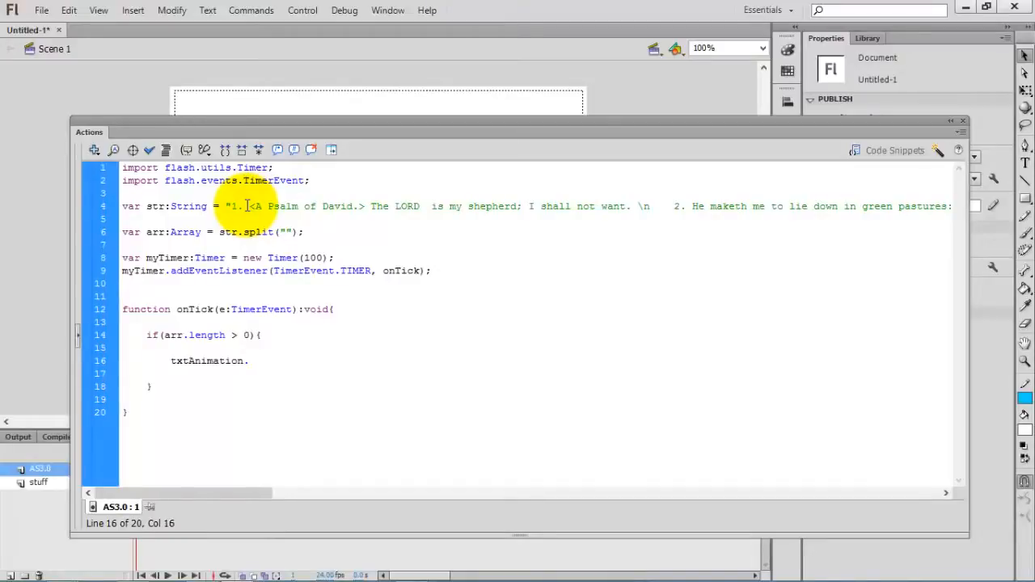
type("text")
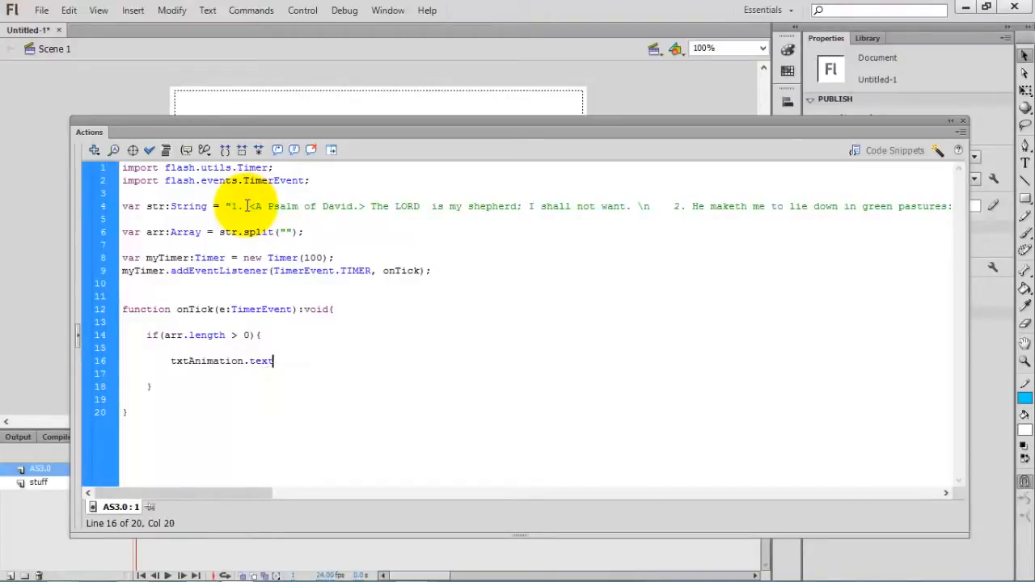
key("BackSpace")
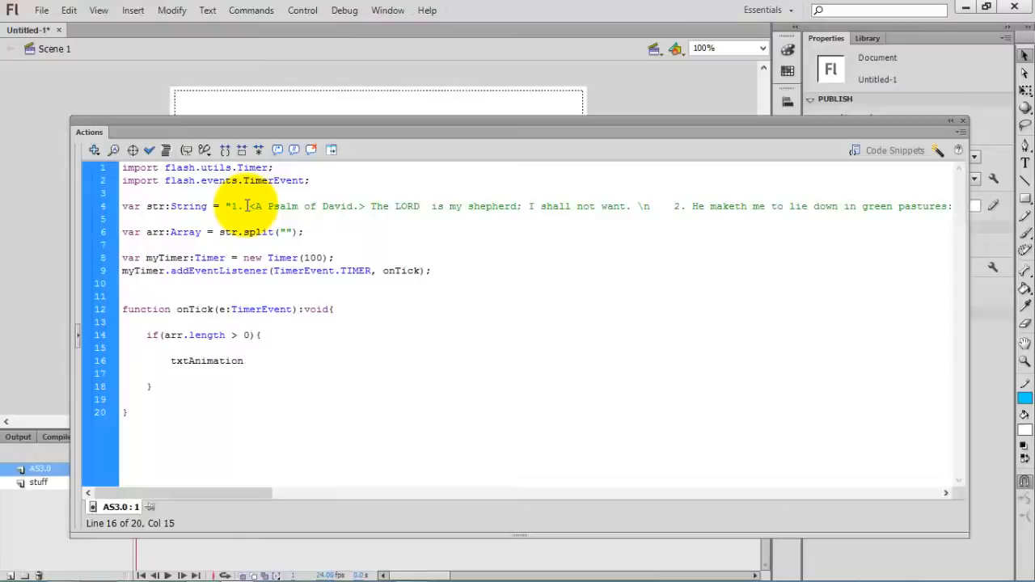
type(".appendText")
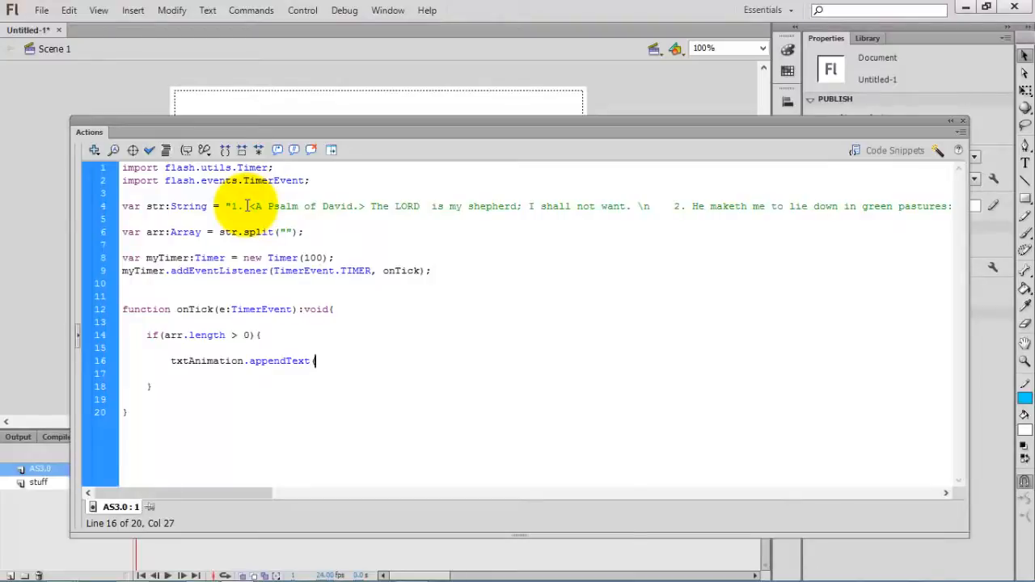
type("(arr")
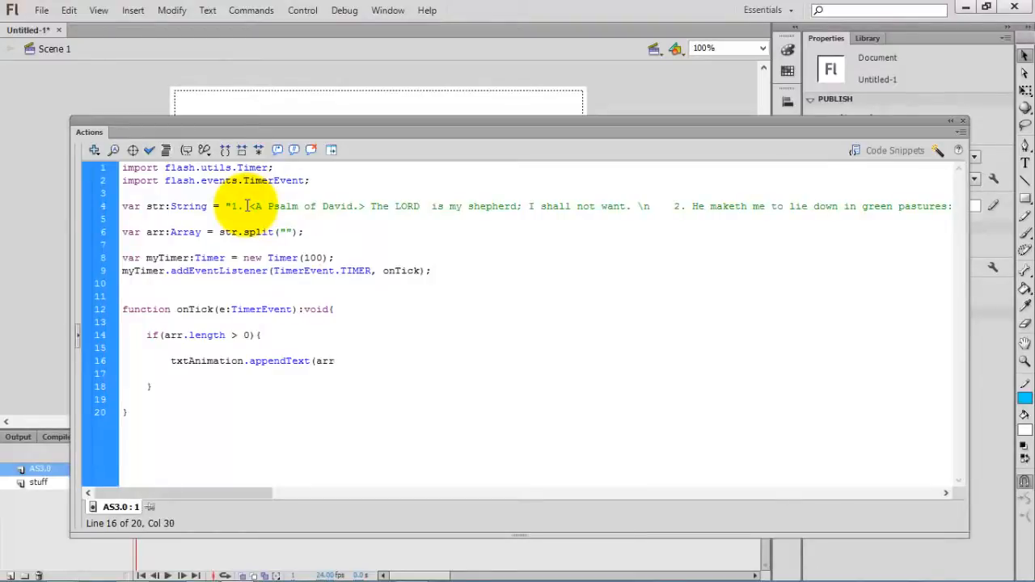
type(".s")
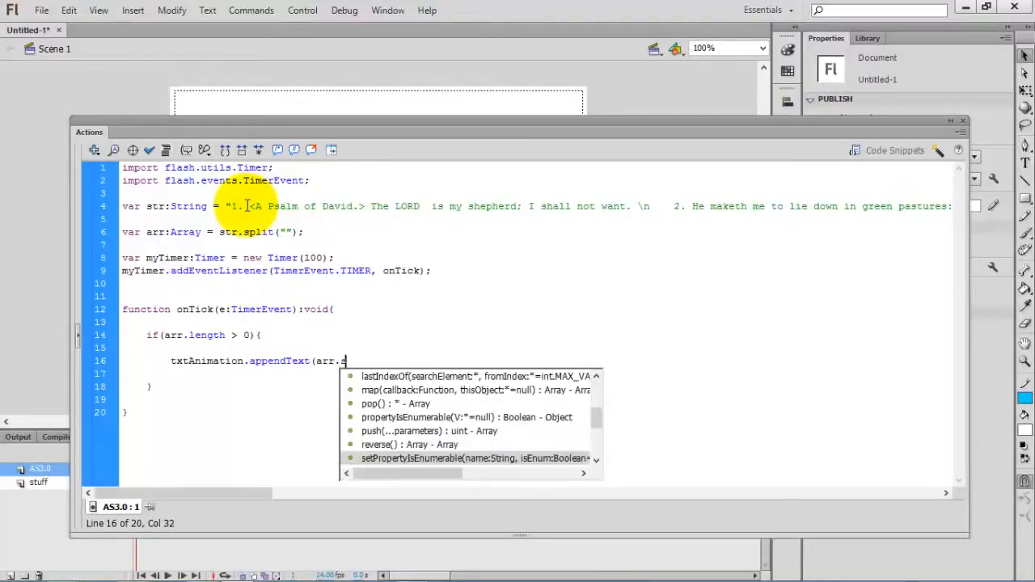
type("hift()")
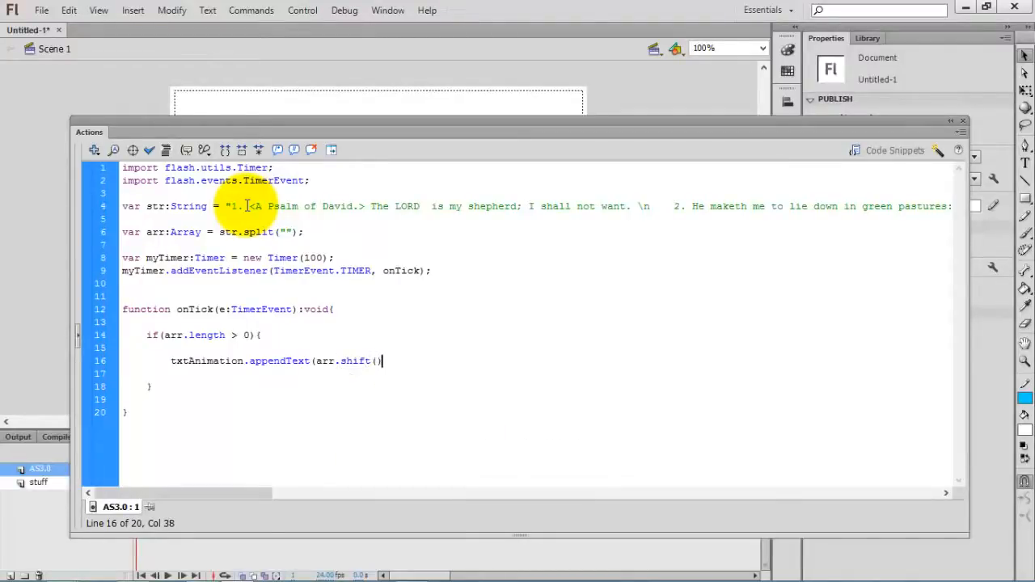
type(";")
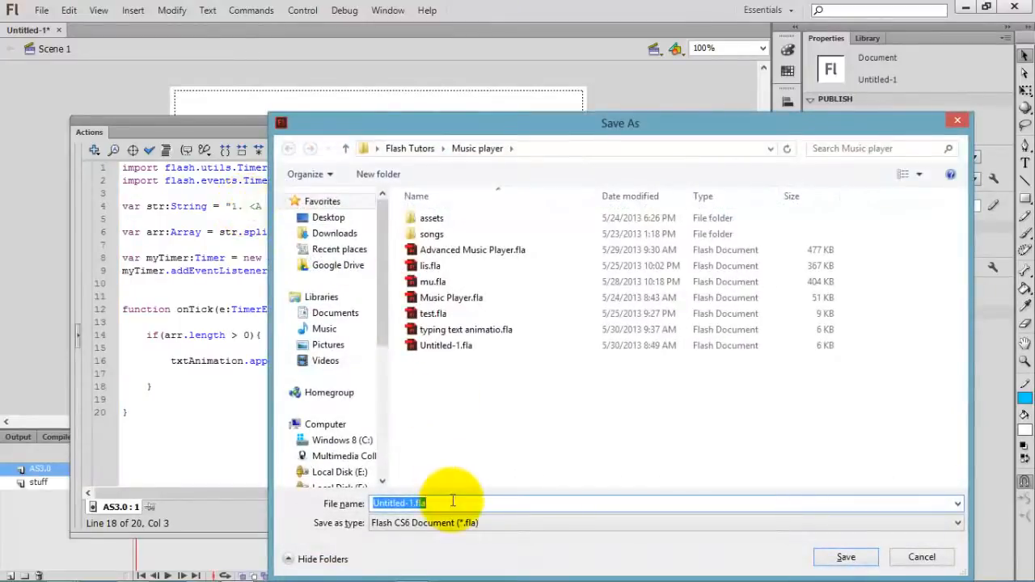
- Save the document as Typing.fla
type("Typing")
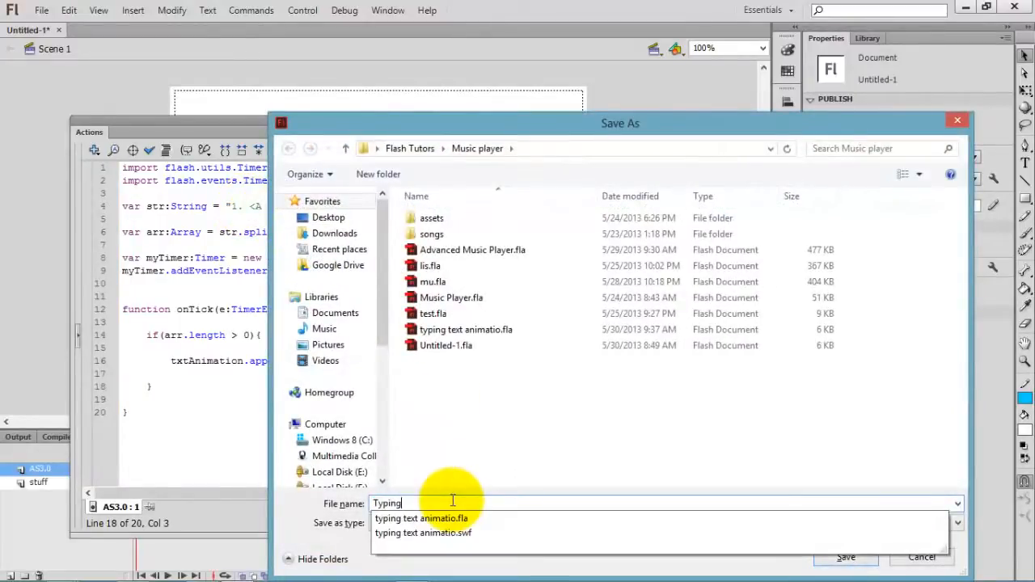
left_click(844, 556)
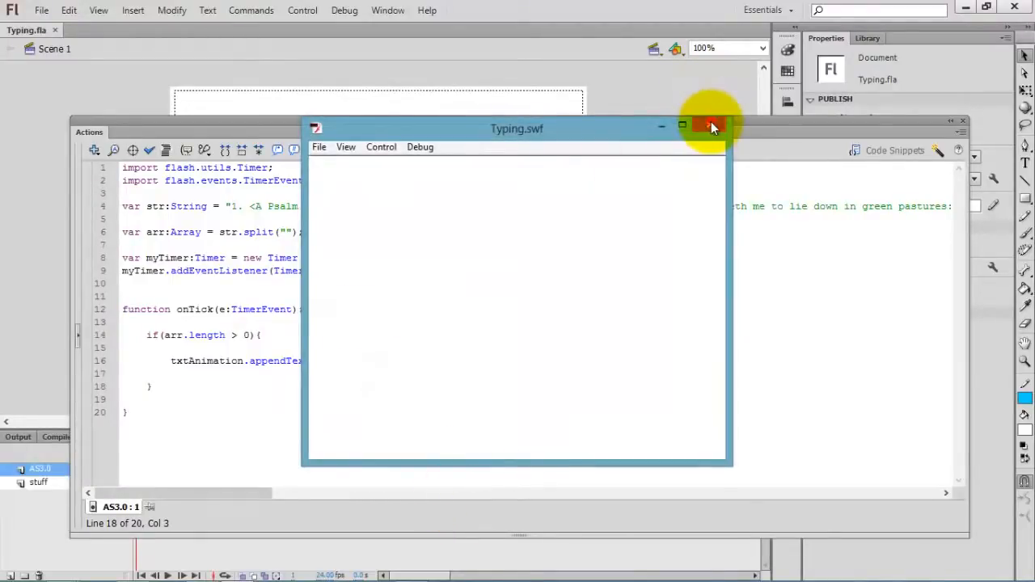
- Close the blank test window and set the Stage colour to black
left_click(710, 128)
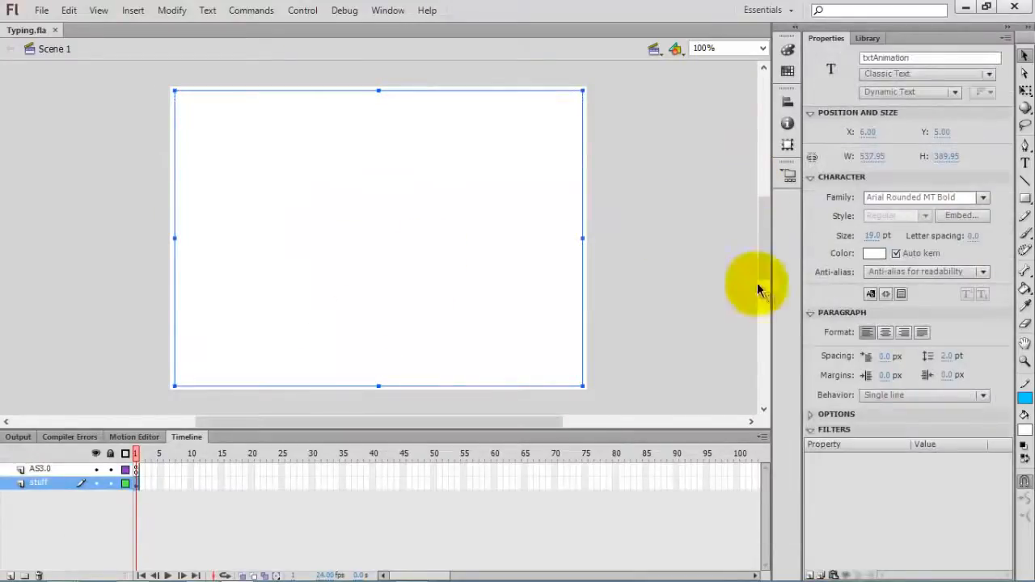
left_click(873, 252)
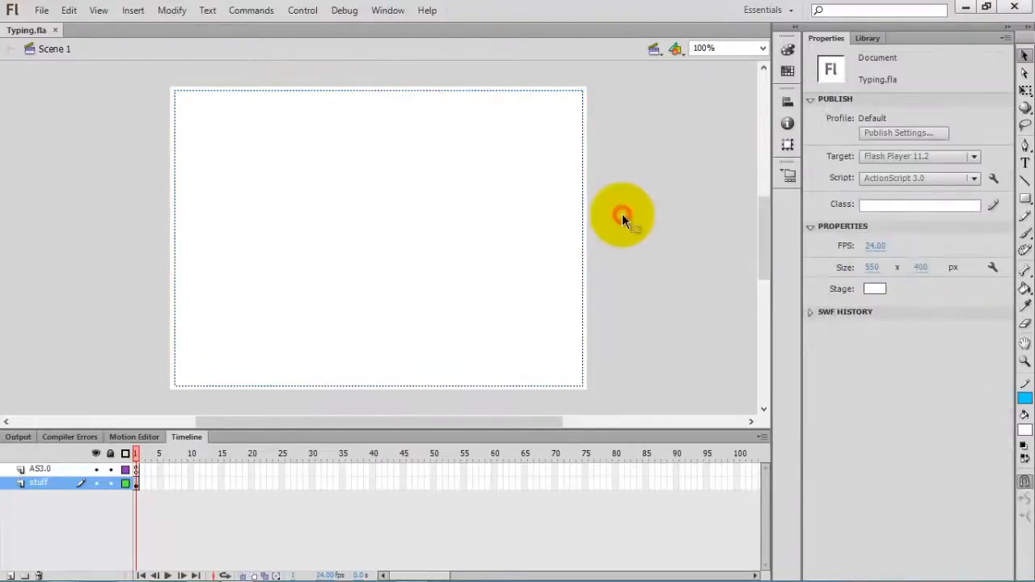
left_click(875, 288)
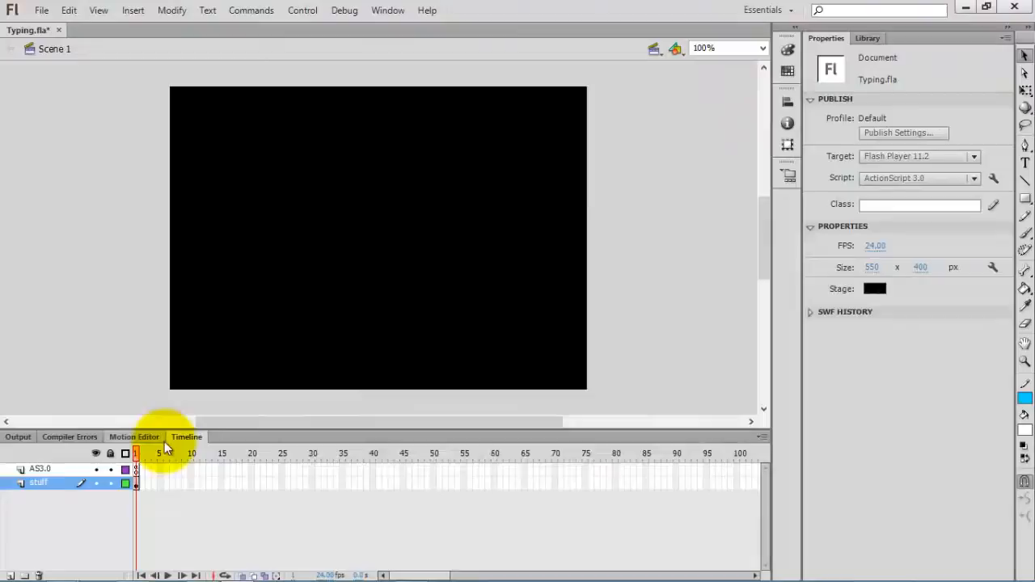
- Add myTimer.start(); at the end of the AS3.0 frame script and test the typing movie
right_click(135, 456)
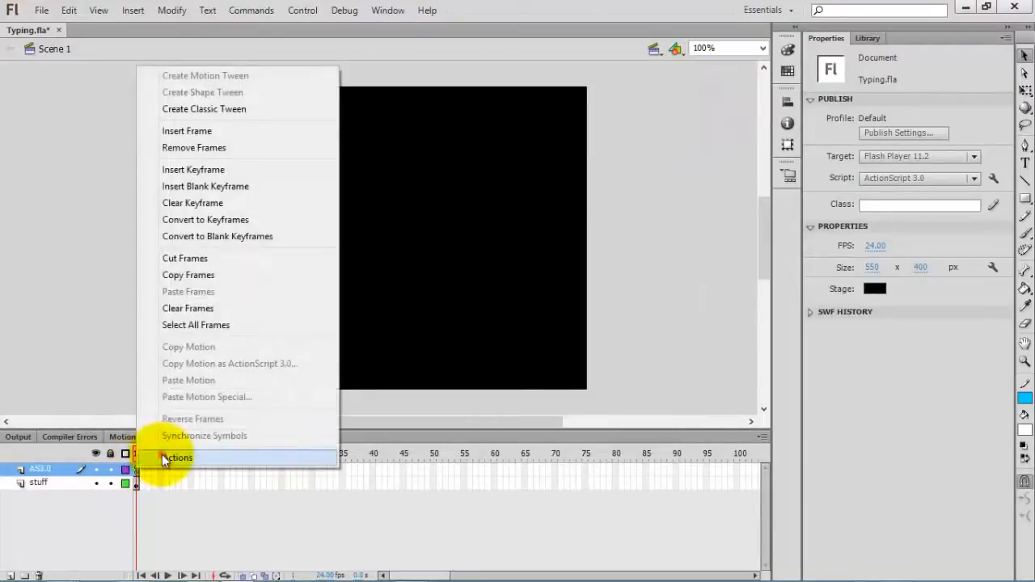
left_click(178, 458)
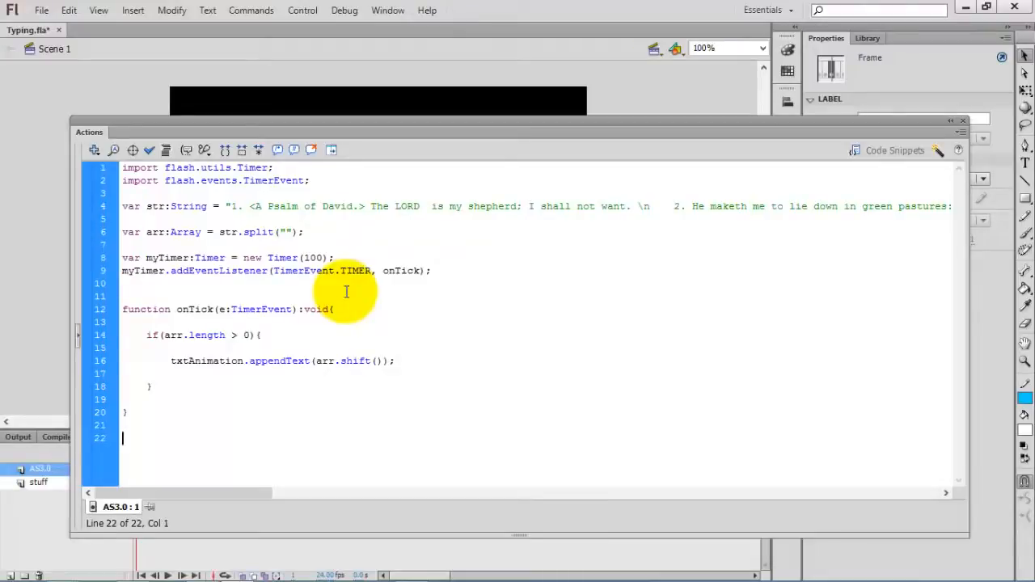
type("myTimer.start")
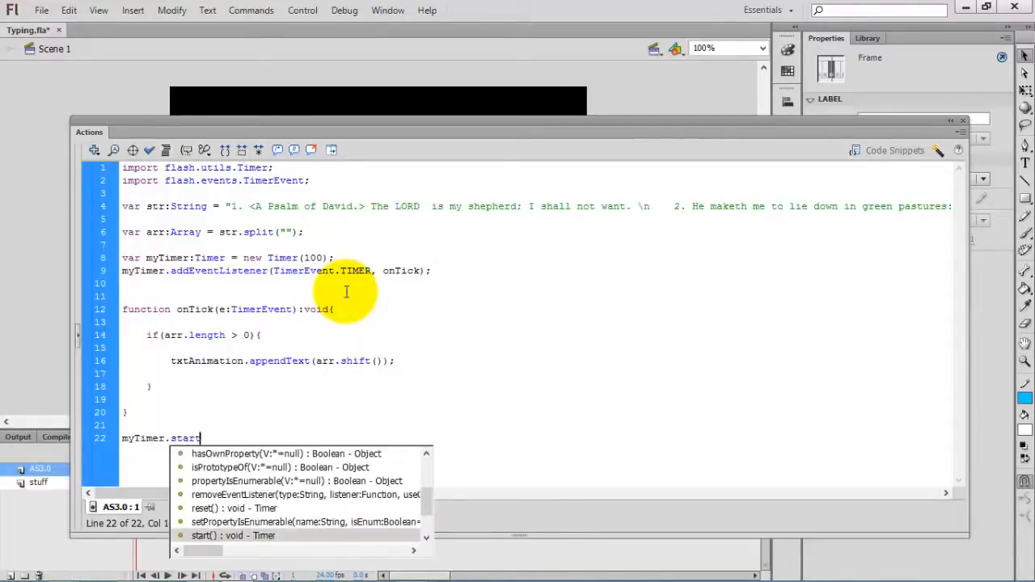
type("();")
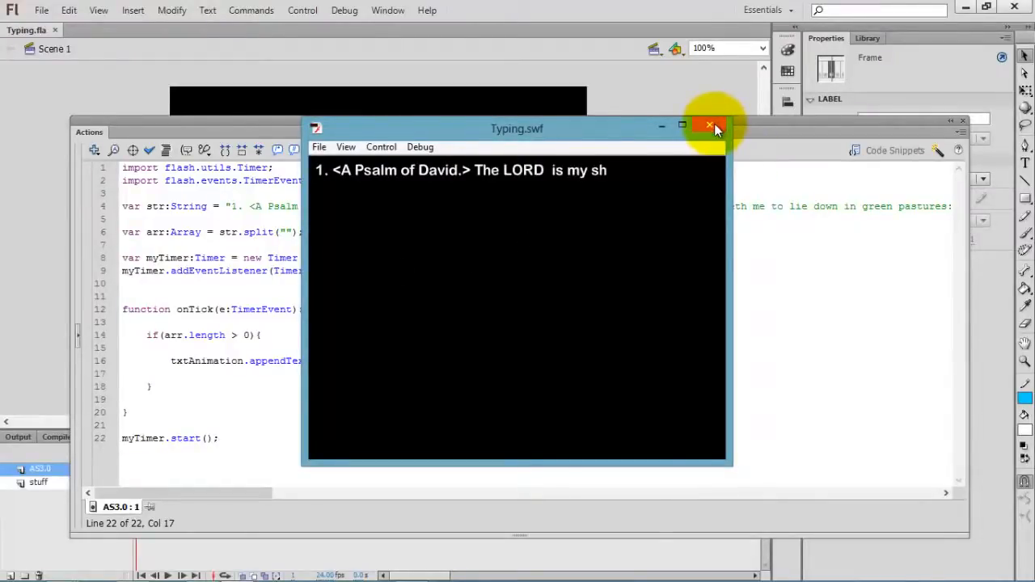
left_click(708, 126)
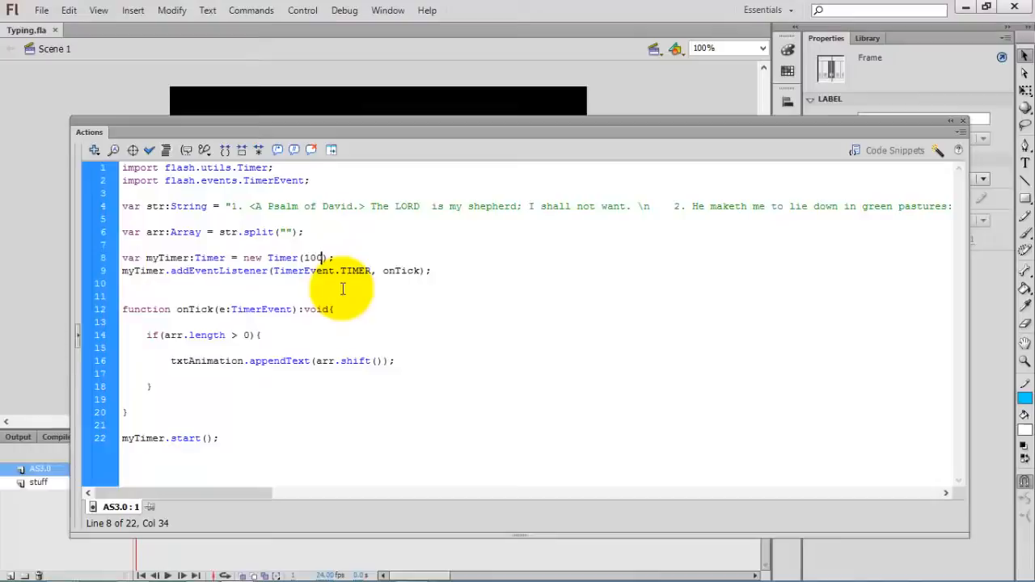
- Change the timer interval from 100 to 10 ms and test the faster typing
key("Backspace")
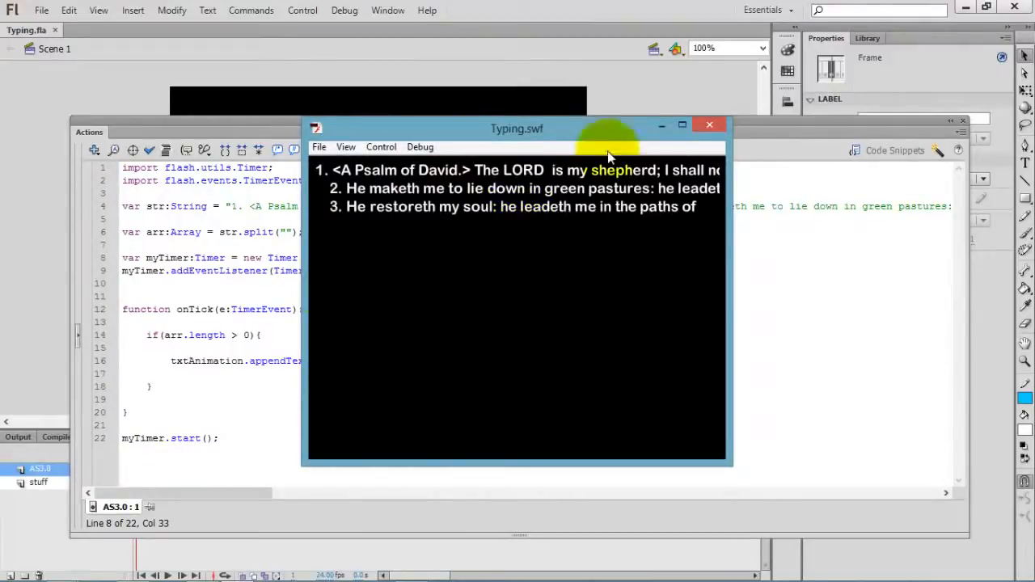
left_click(682, 124)
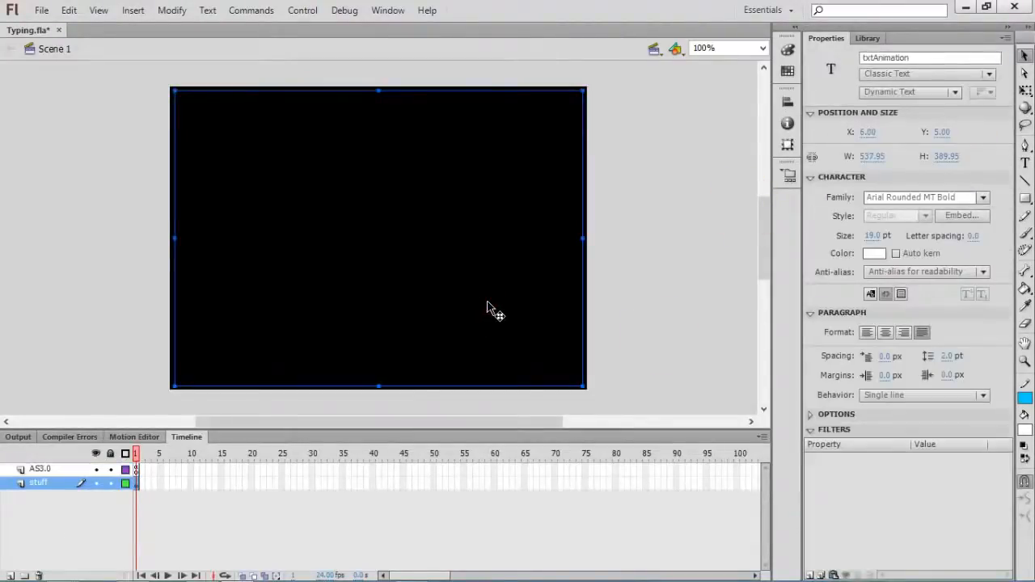
mouse_move(881, 394)
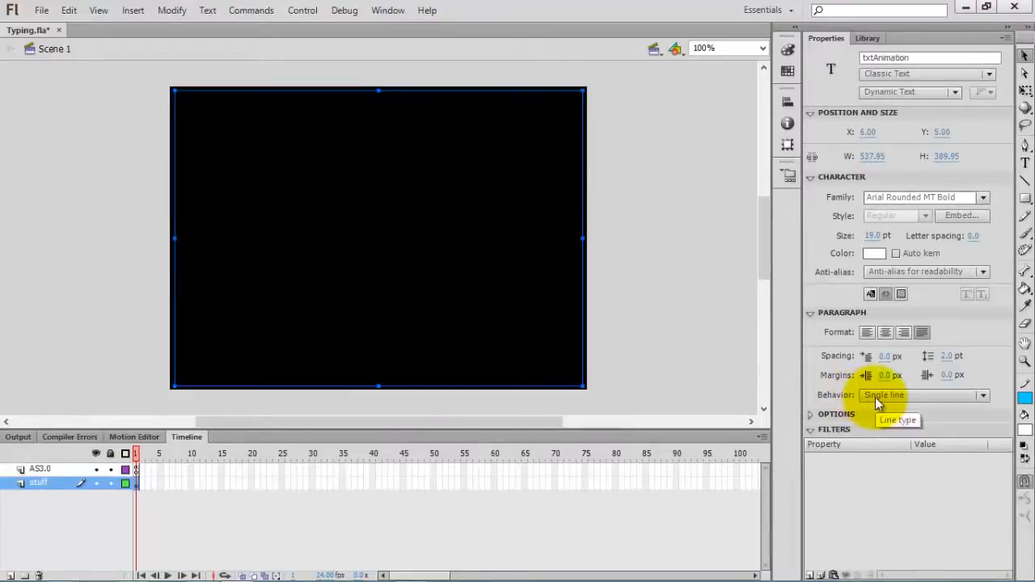
- Set the txtAnimation field's paragraph behaviour to Multiline and test the wrapped verses
left_click(922, 395)
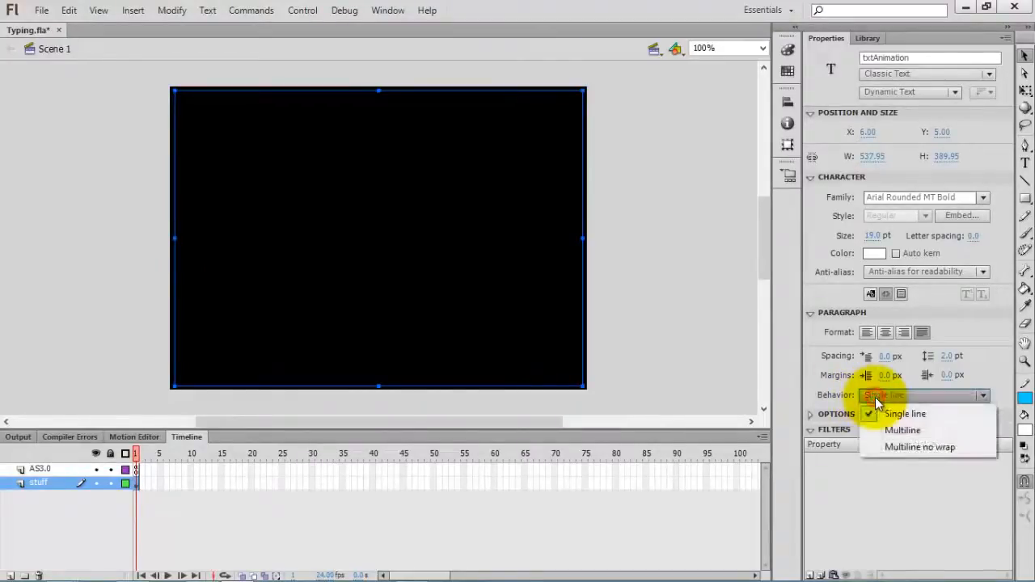
left_click(902, 430)
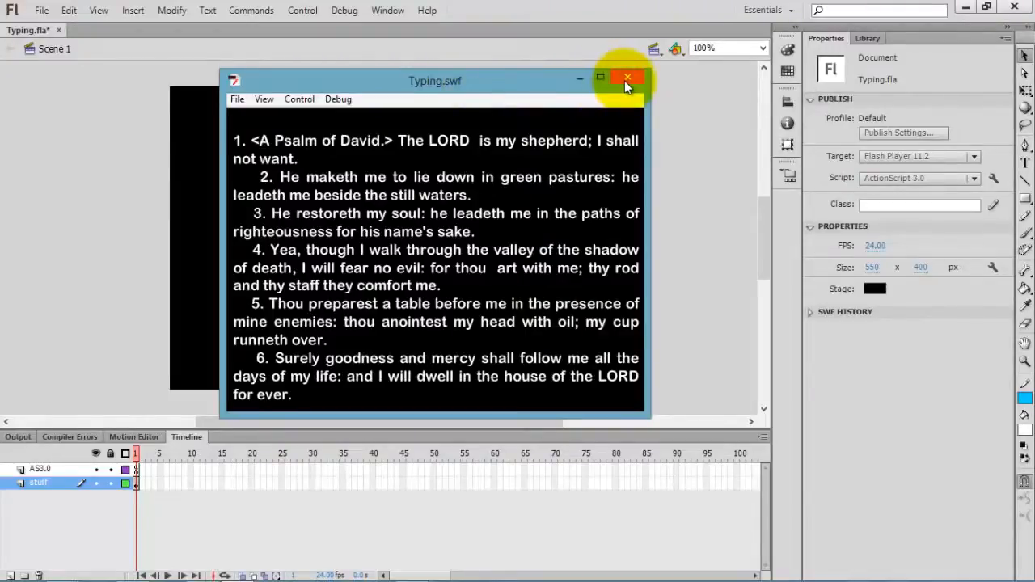
left_click(628, 78)
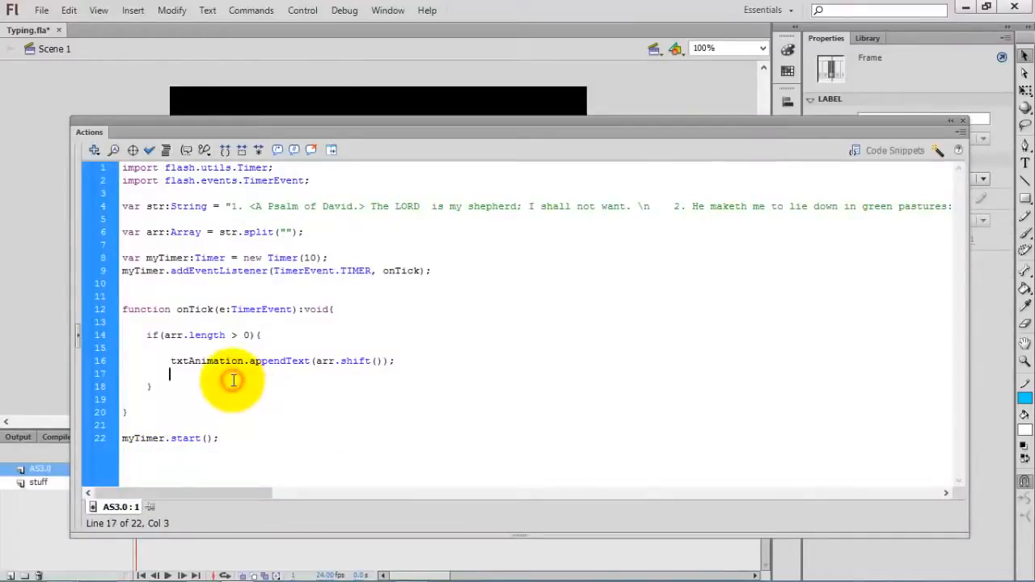
- Add an else branch to onTick that sets arr = str.split("")
type("els")
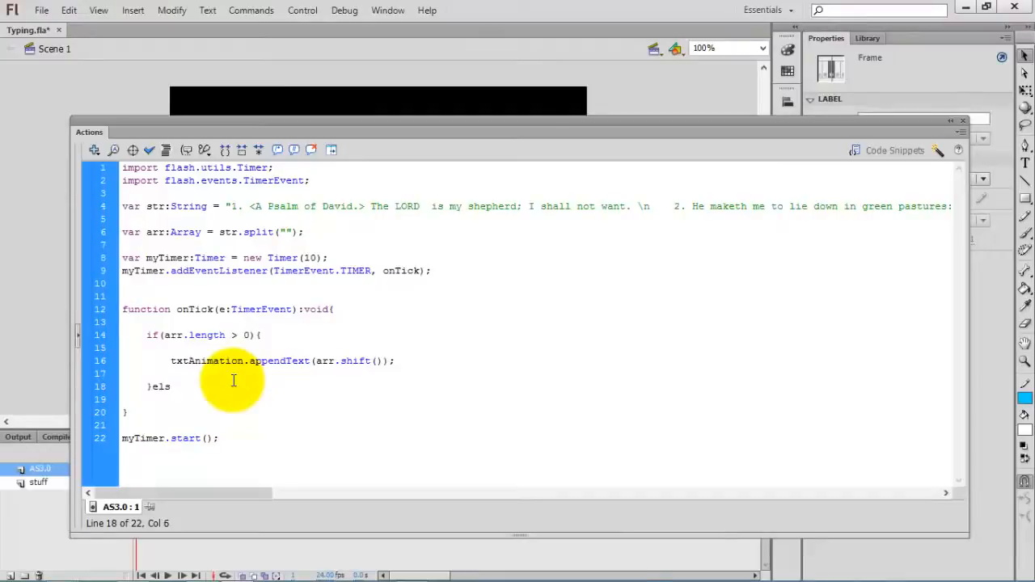
type("e{")
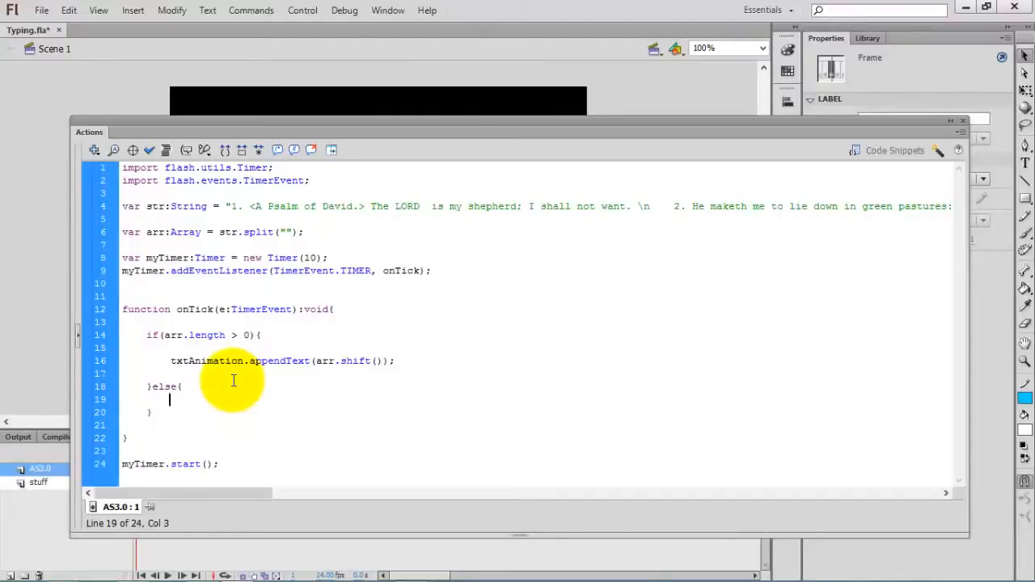
key("Return")
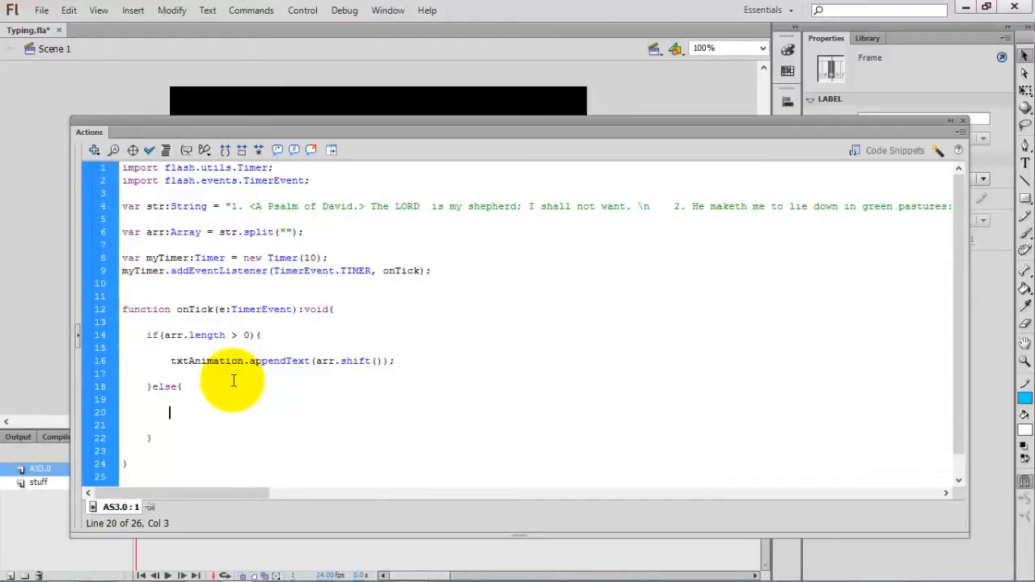
type("arr =")
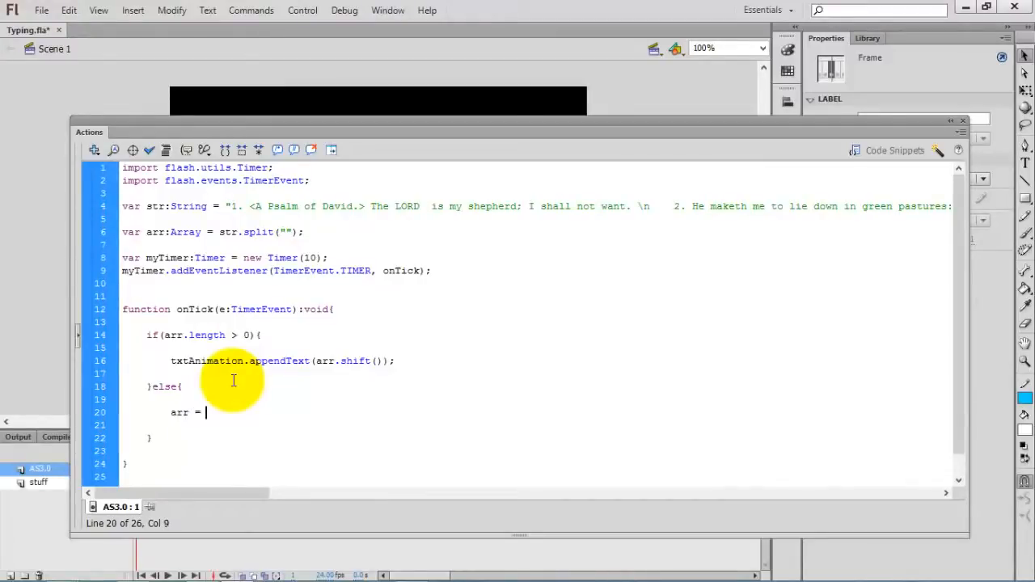
type("str.split(")
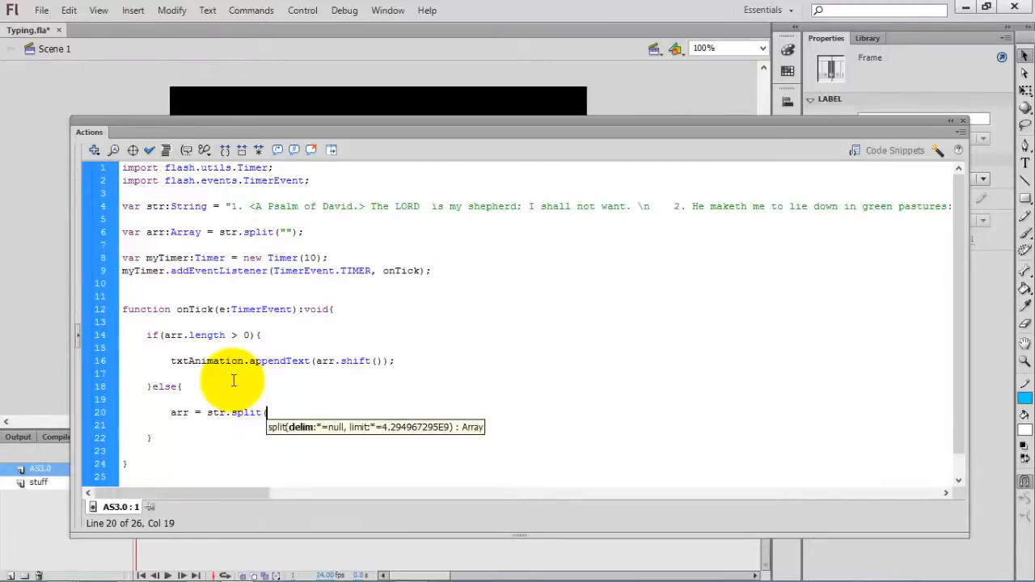
type("\"\");")
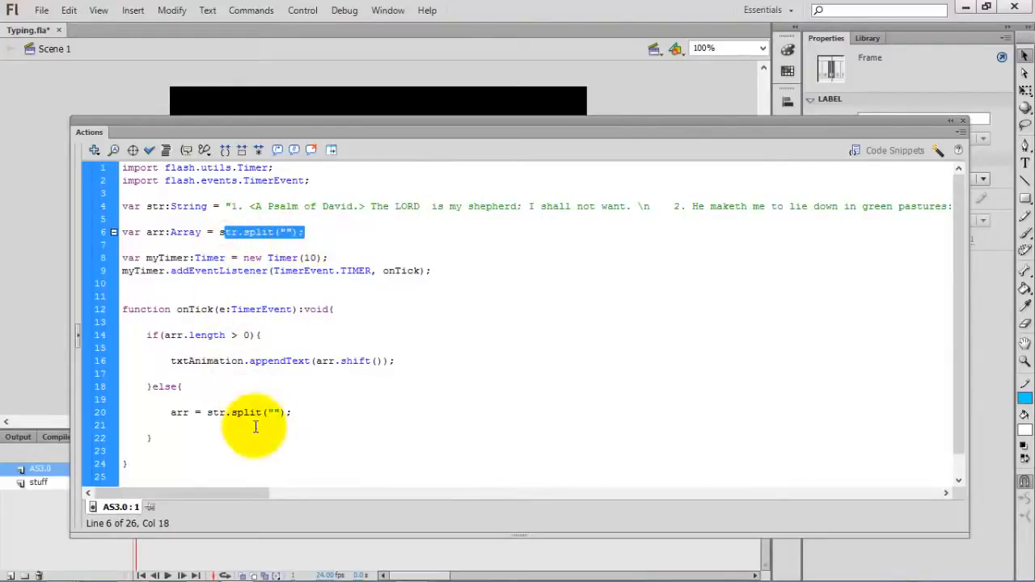
- In the else branch, reset txtAnimation.text to an empty string
left_click(291, 413)
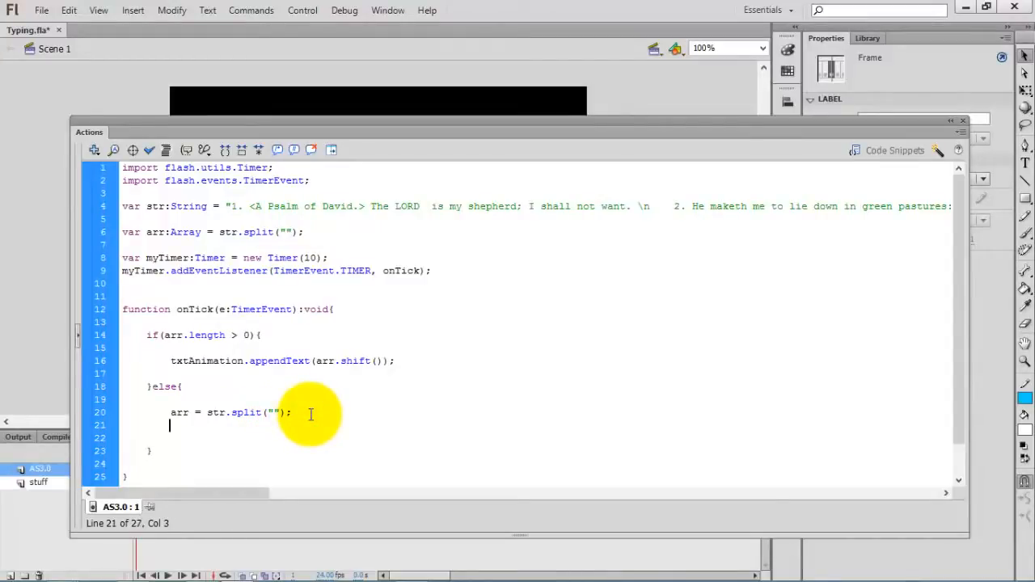
type("txt")
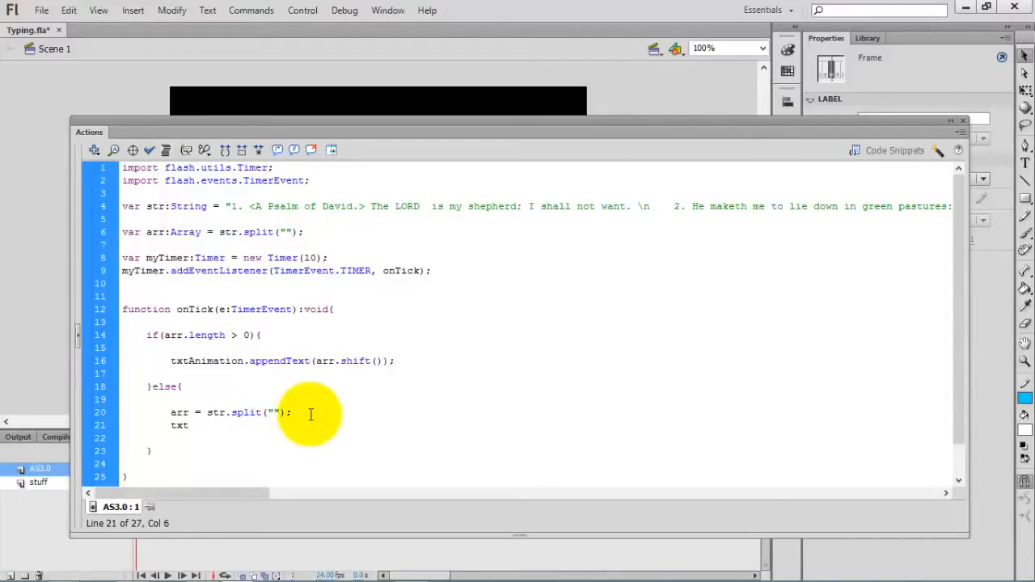
type("Animation")
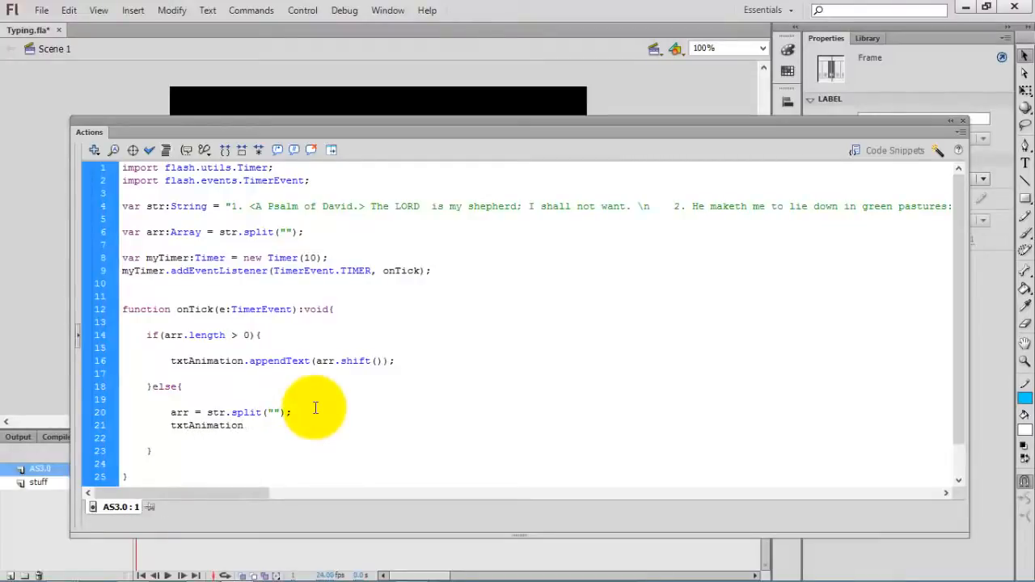
type(".text =")
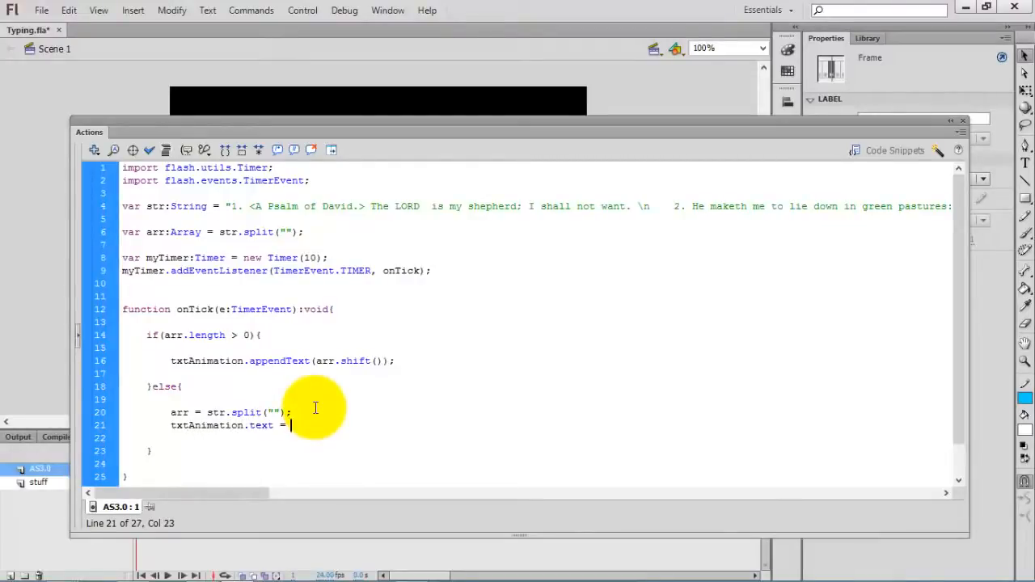
type("\"\";")
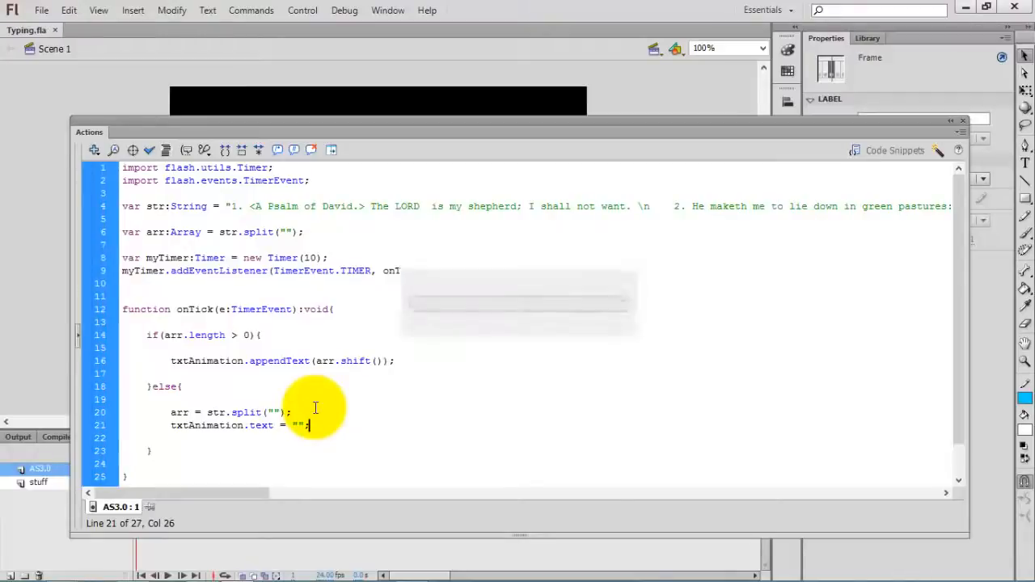